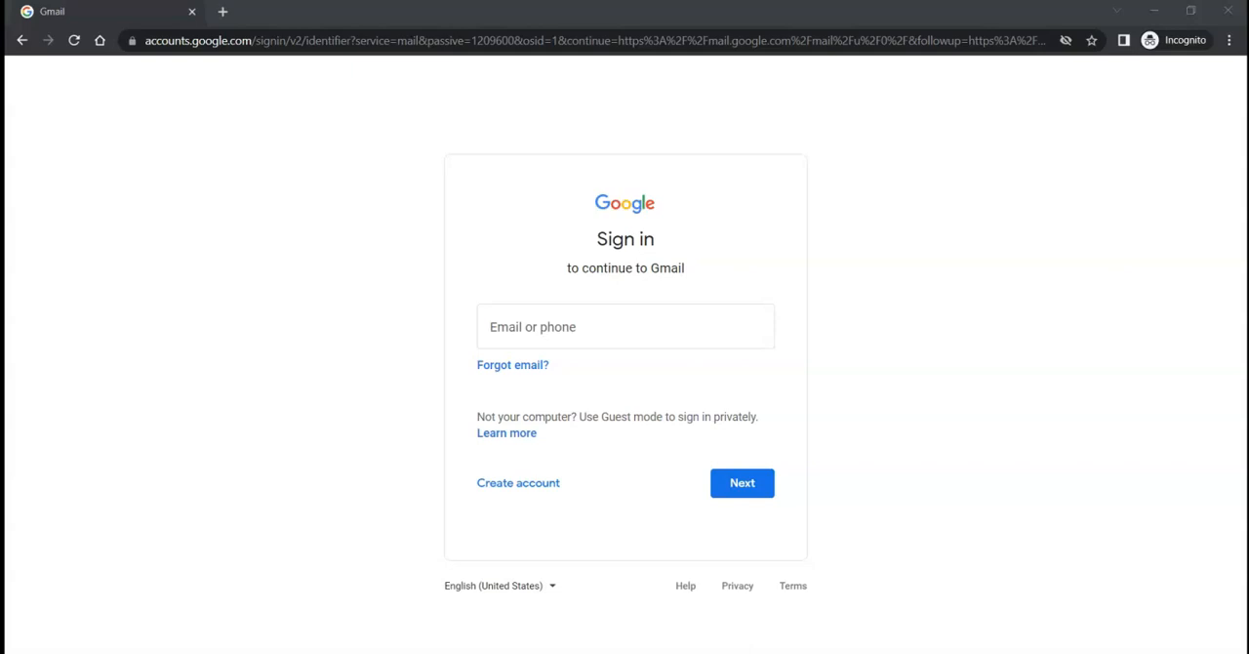
mouse_move(222, 588)
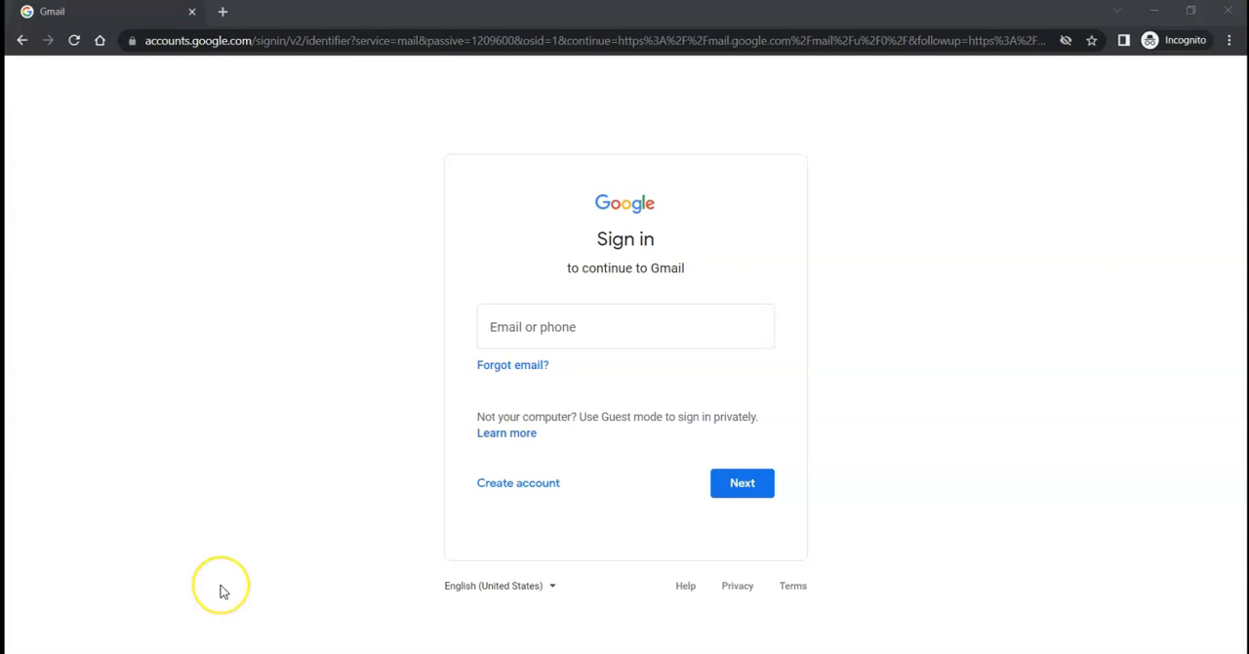
mouse_move(222, 590)
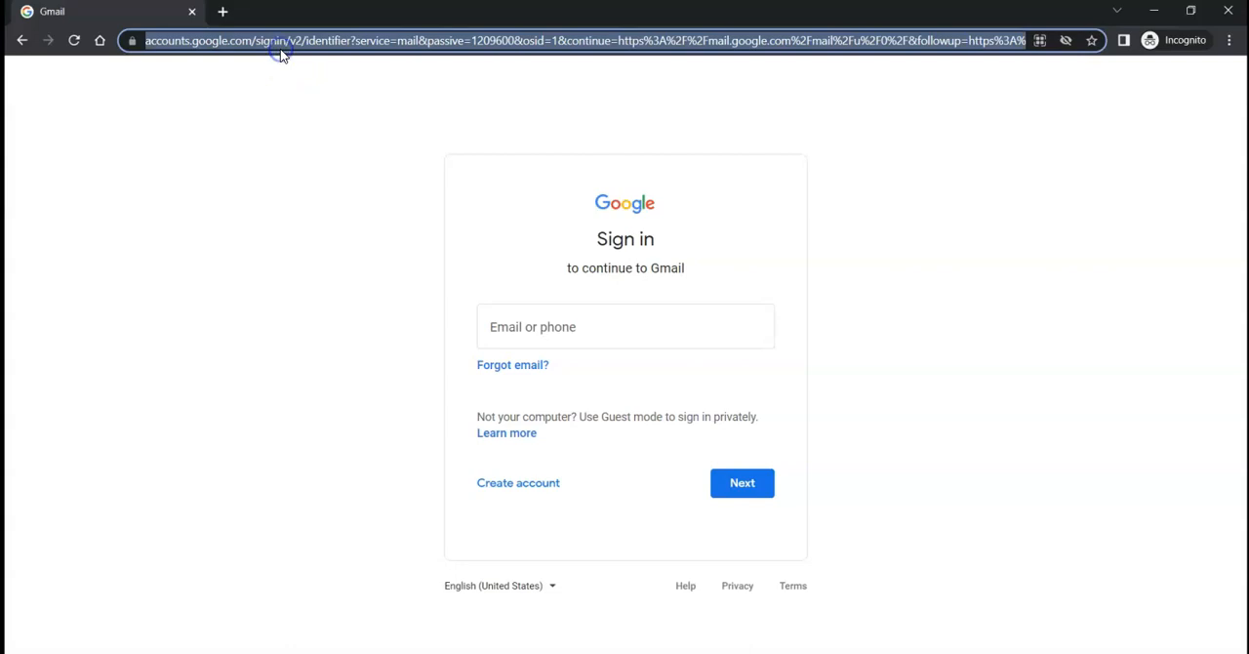
text(gmail.com)
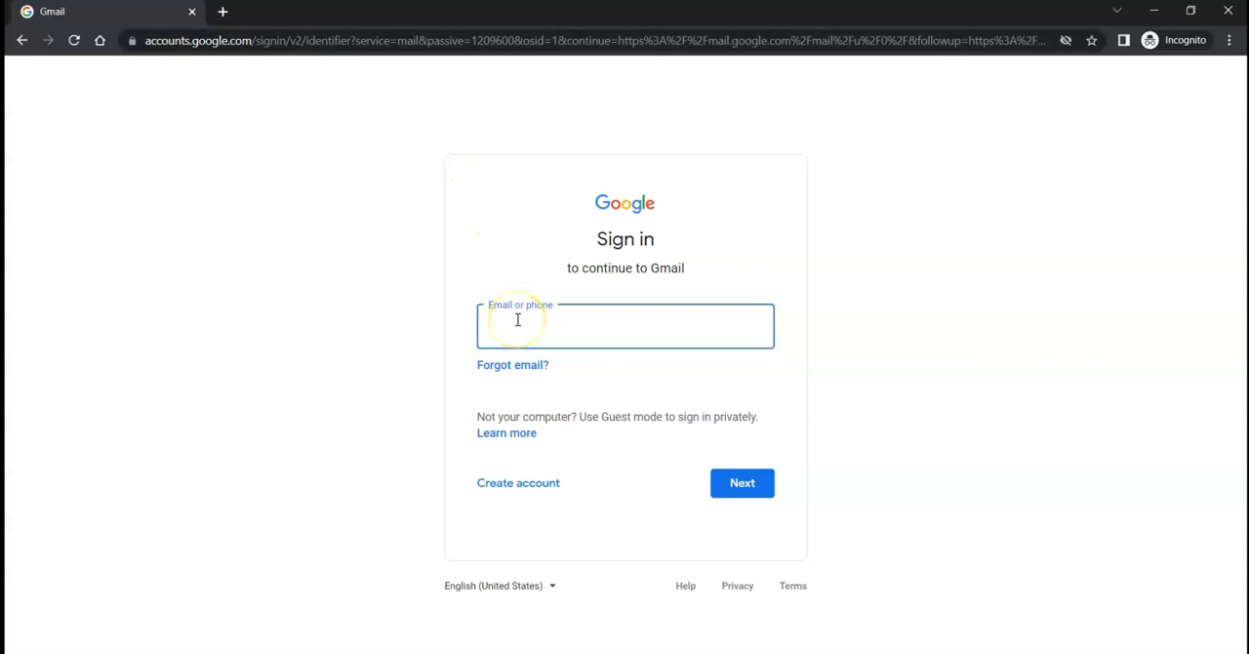
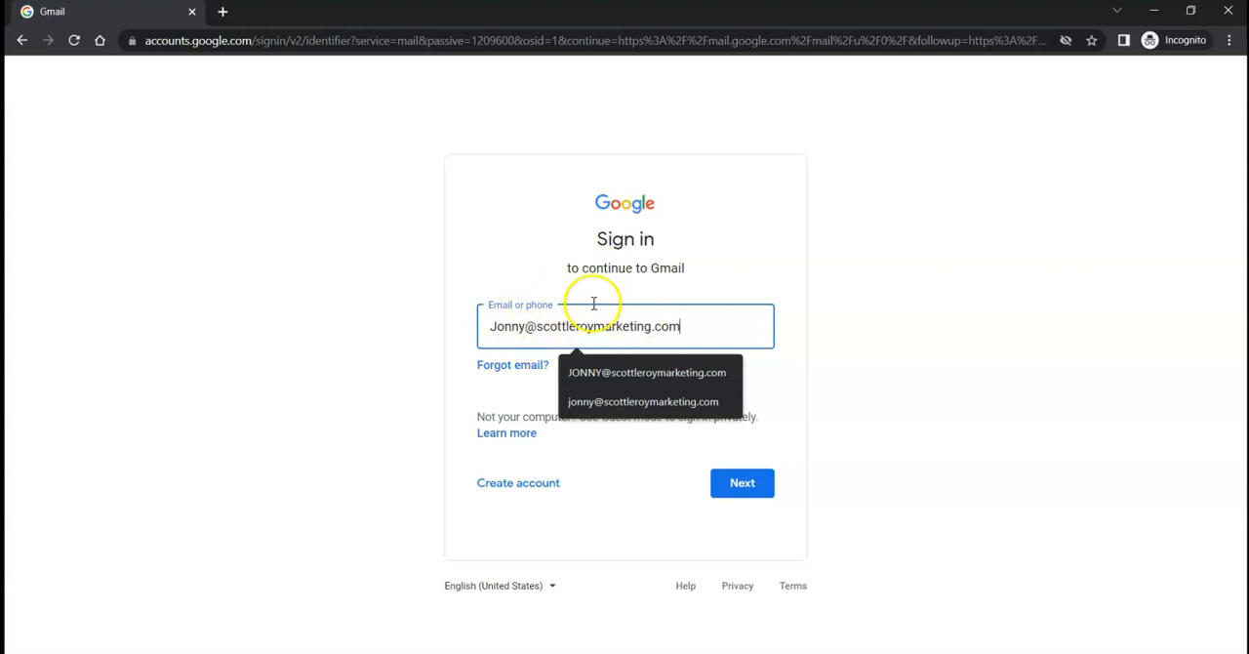
mouse_move(766, 439)
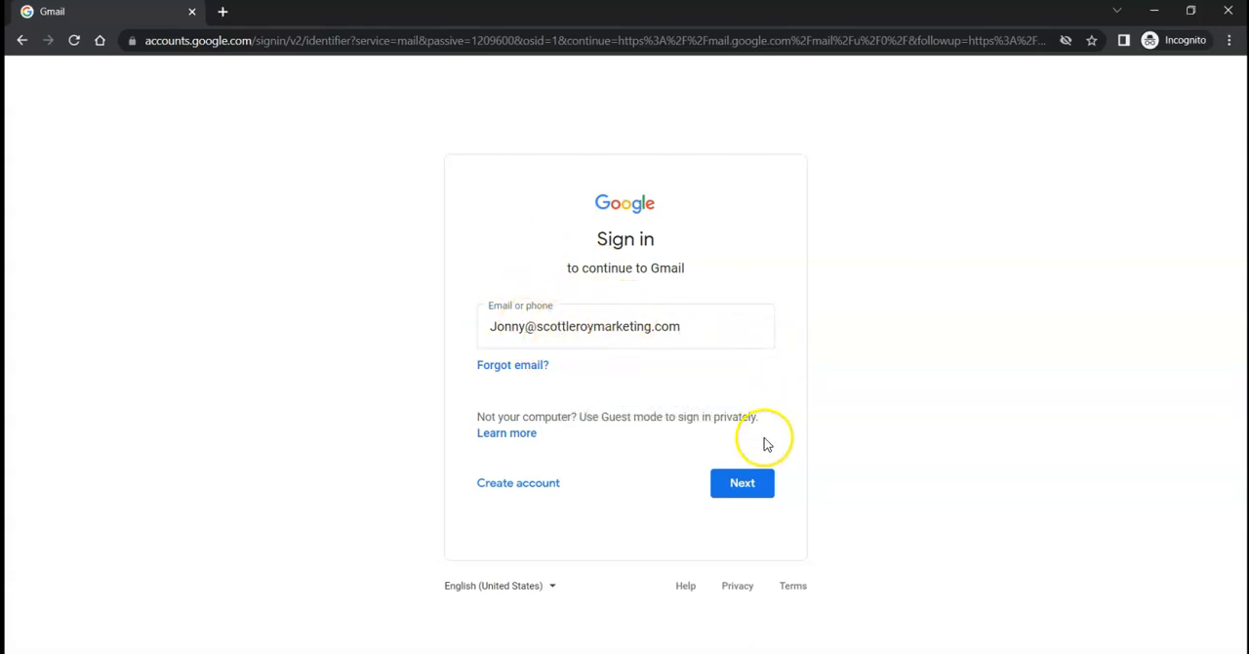
click(742, 482)
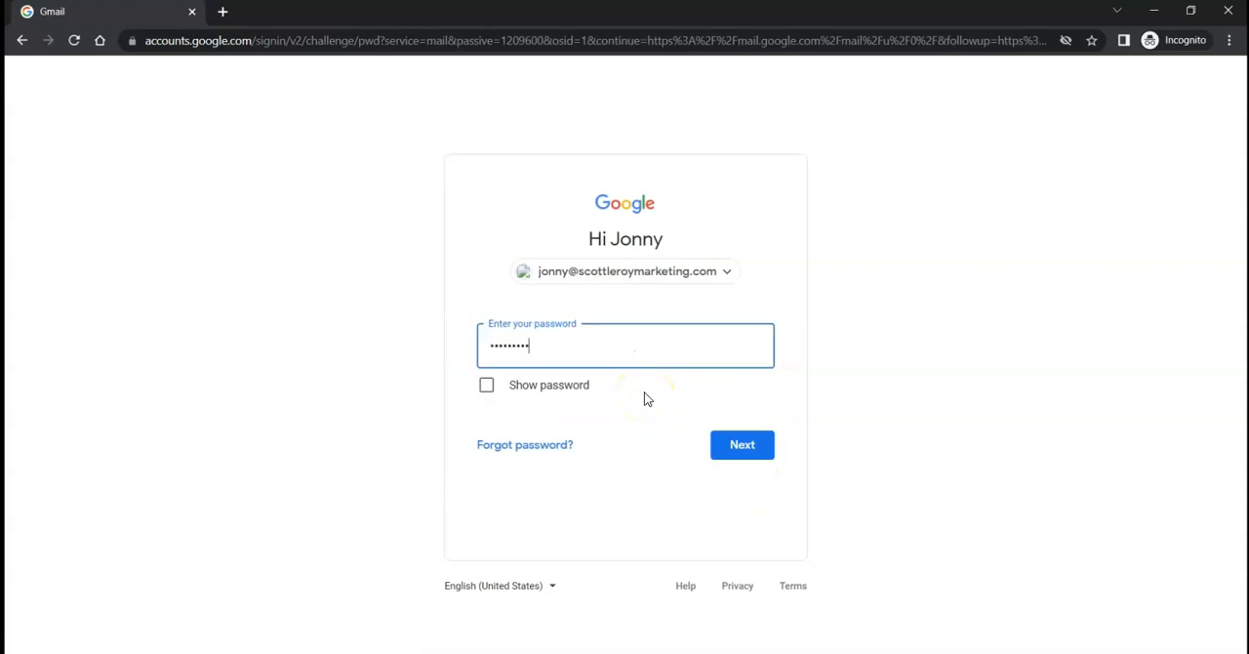
click(741, 444)
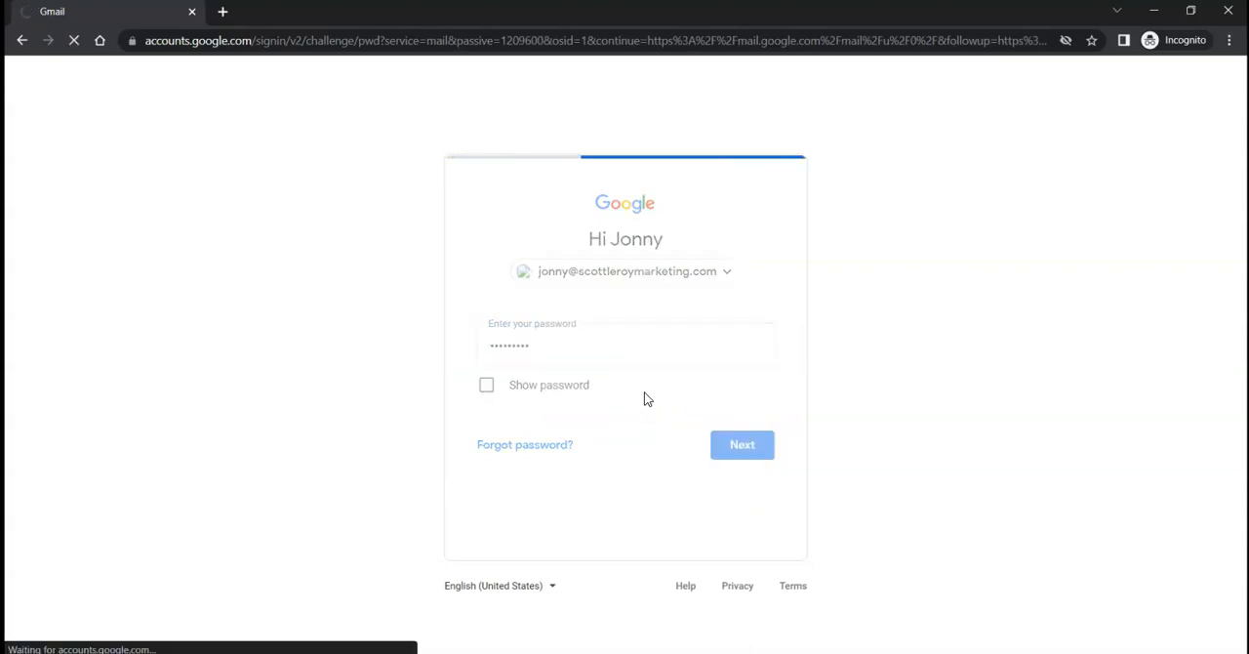
Once the inbox loads, open See all settings from the gear's Quick settings panel
click(741, 444)
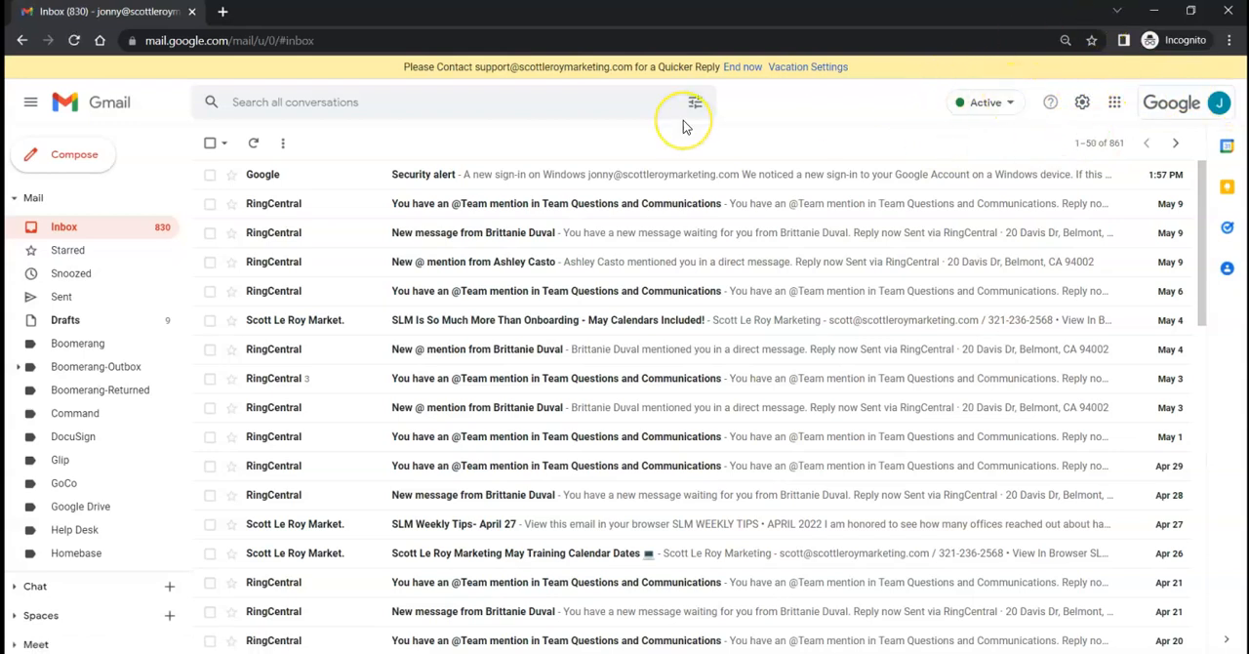
mouse_move(683, 125)
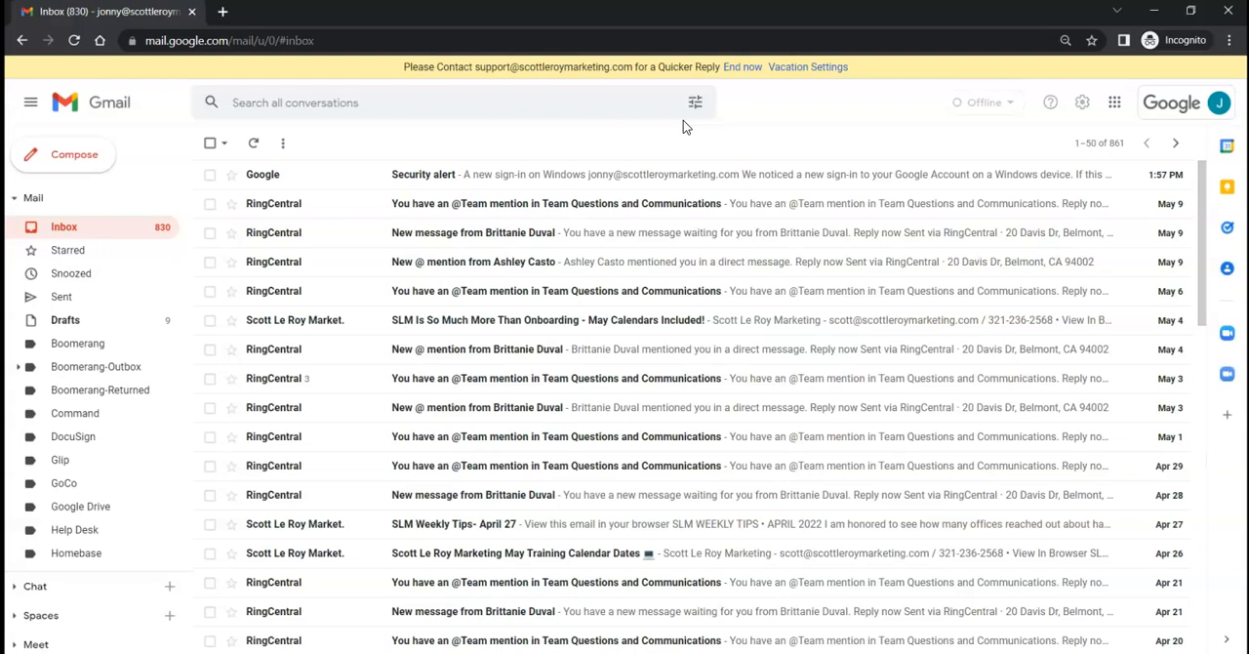
mouse_move(984, 128)
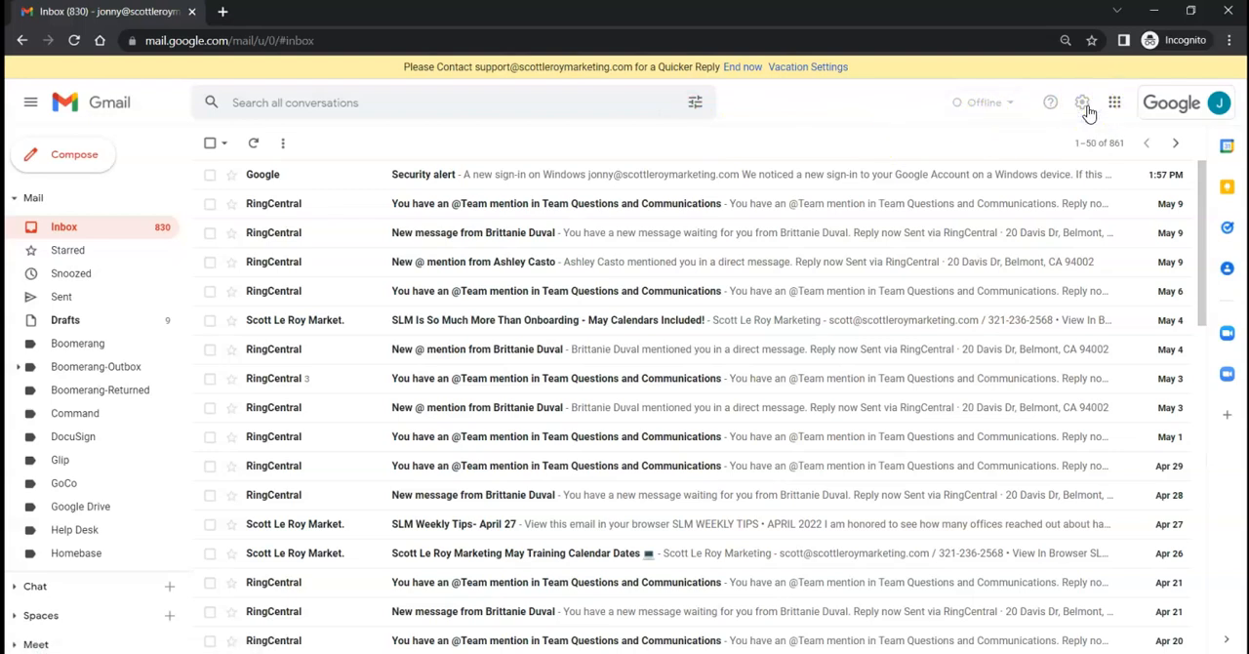
click(1083, 101)
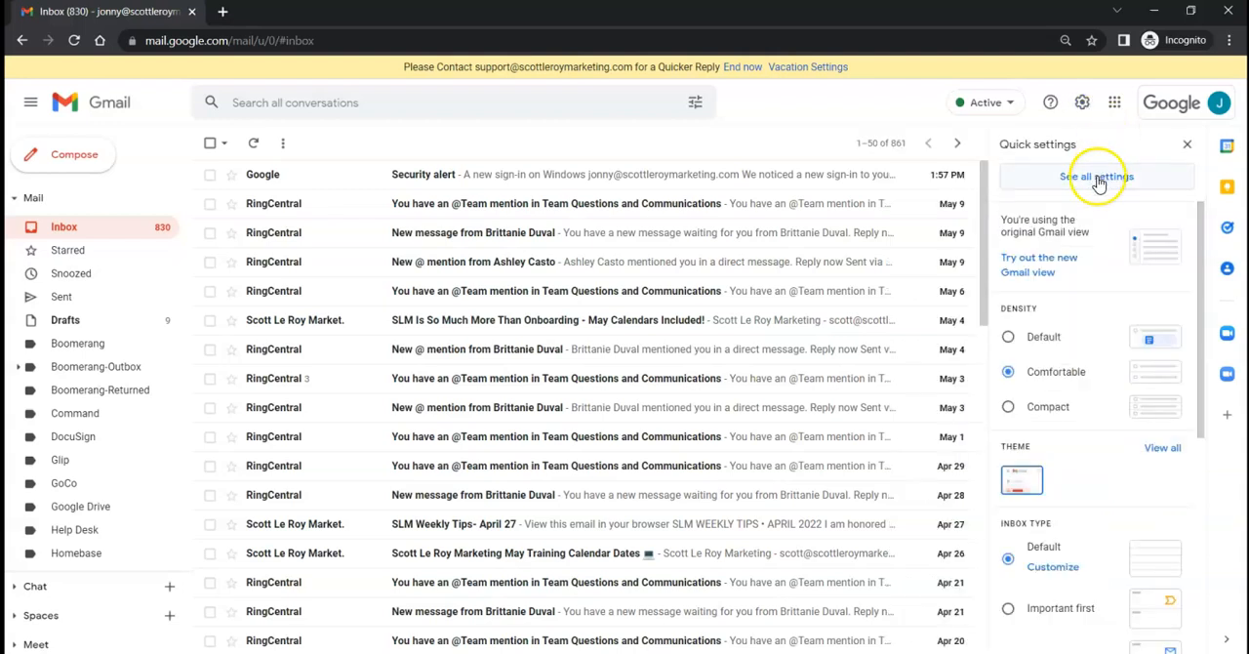
mouse_move(1097, 177)
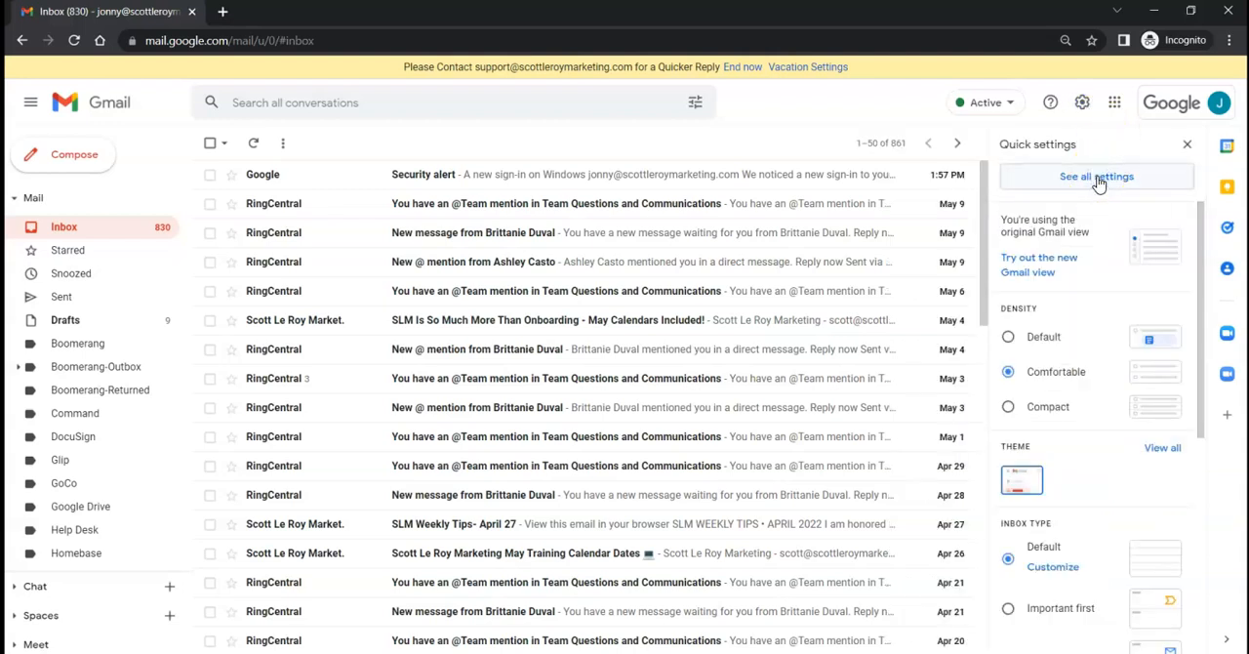
click(1095, 177)
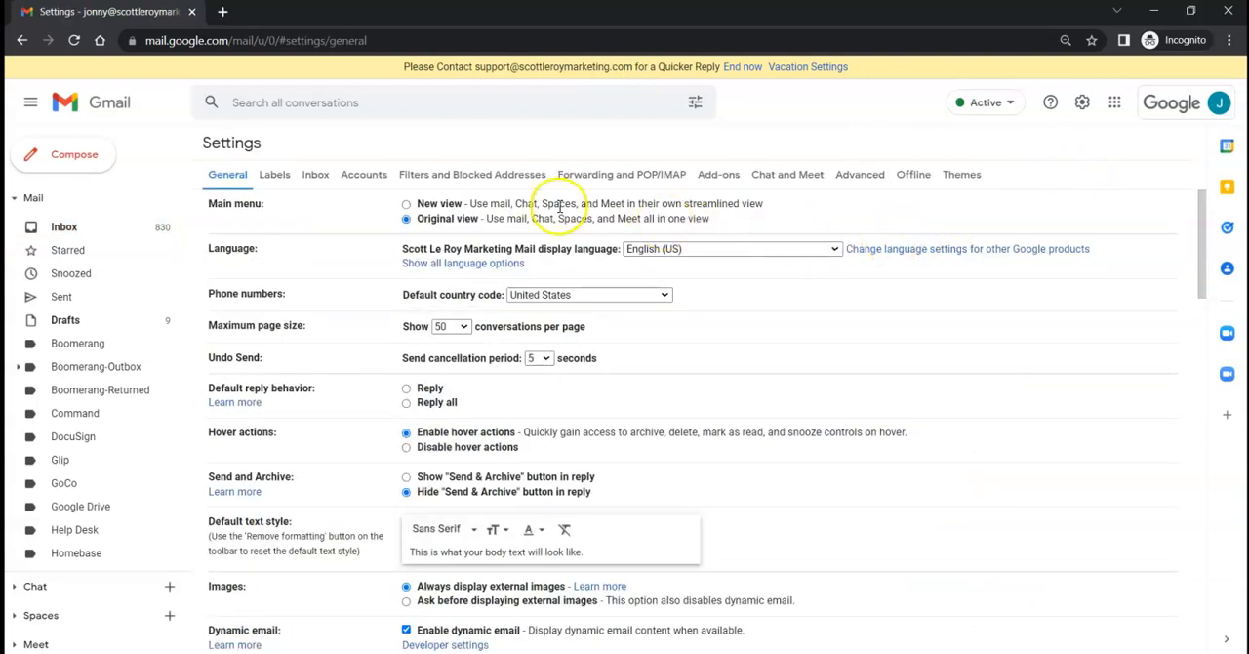
mouse_move(383, 180)
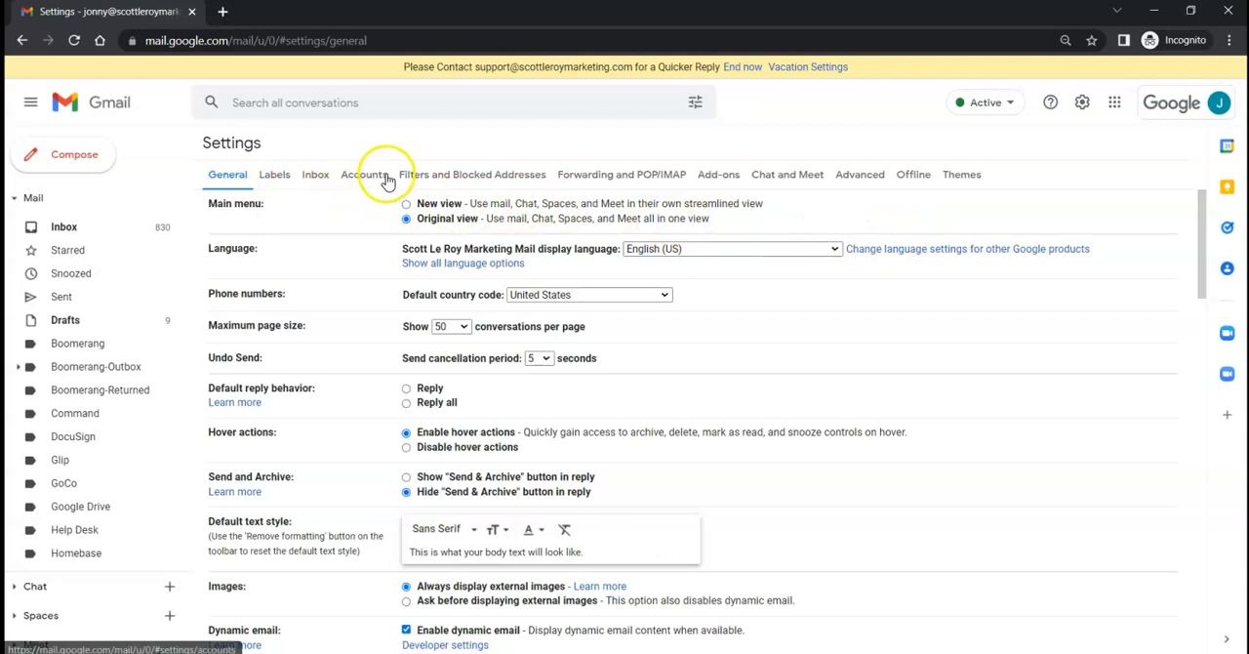
mouse_move(488, 176)
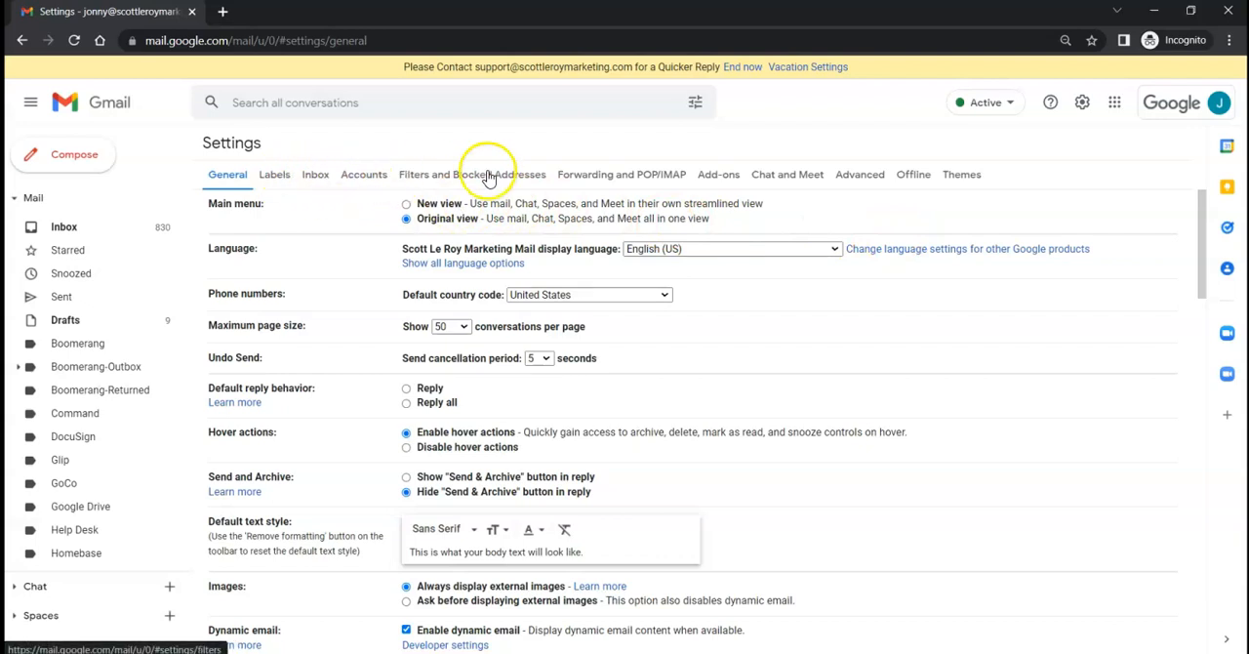
mouse_move(600, 179)
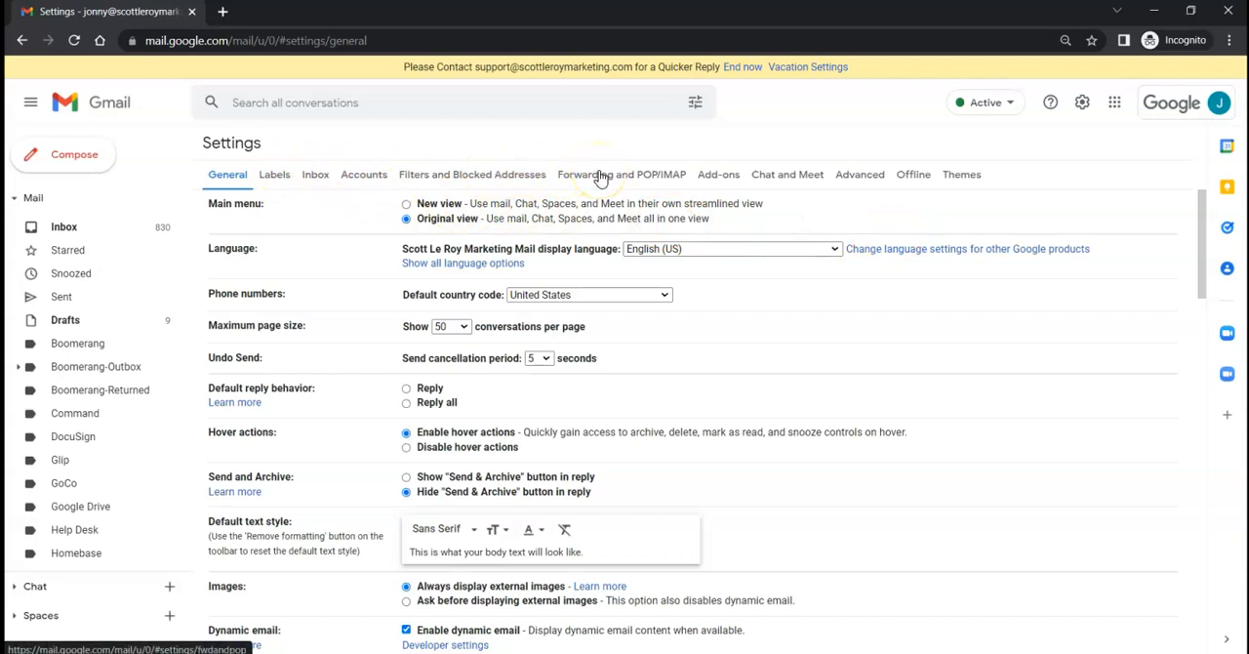
Switch Settings to the Forwarding and POP/IMAP tab
click(621, 174)
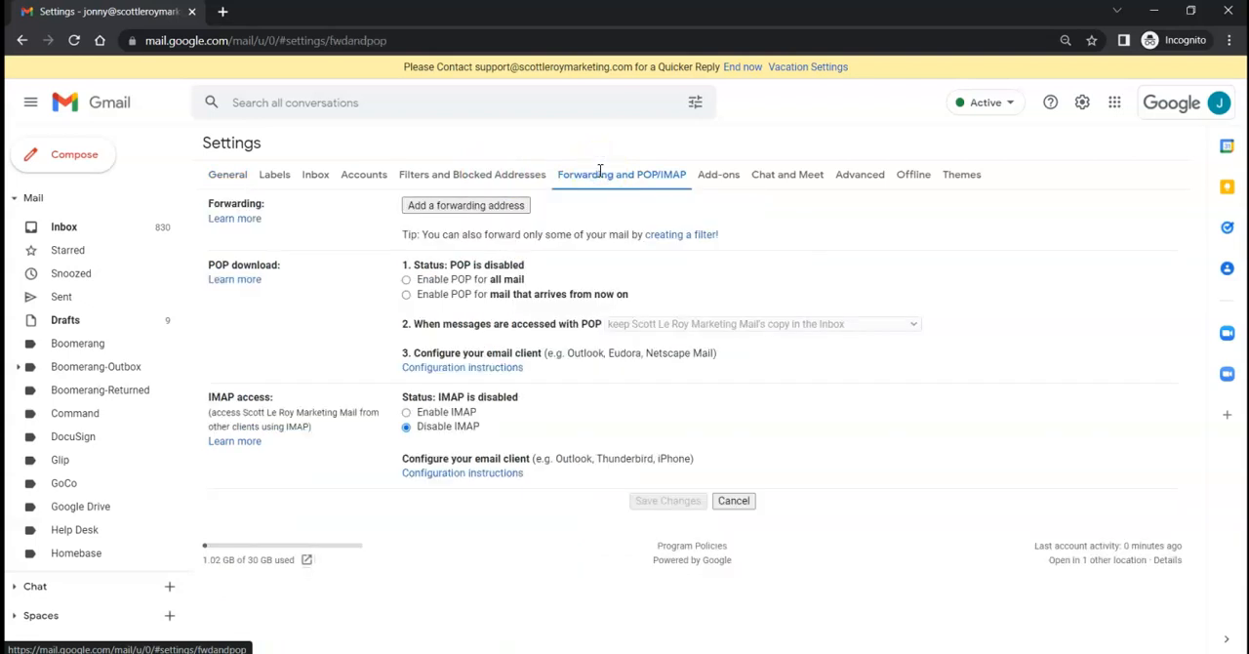
mouse_move(323, 157)
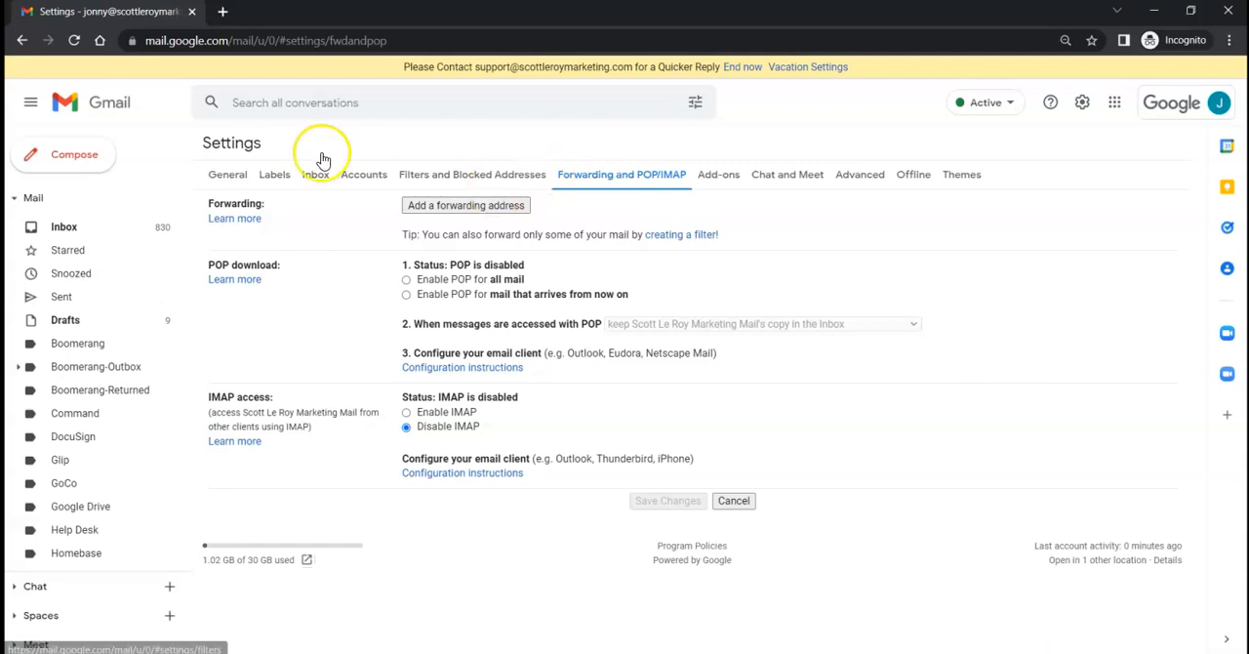
mouse_move(195, 185)
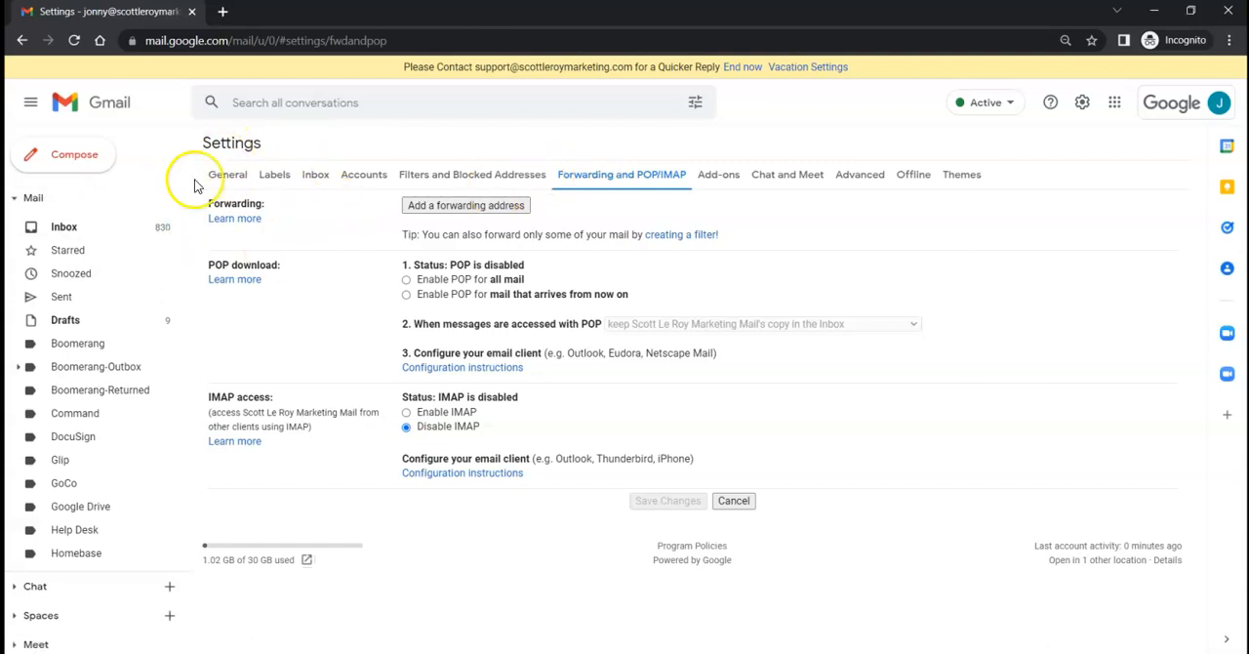
mouse_move(466, 205)
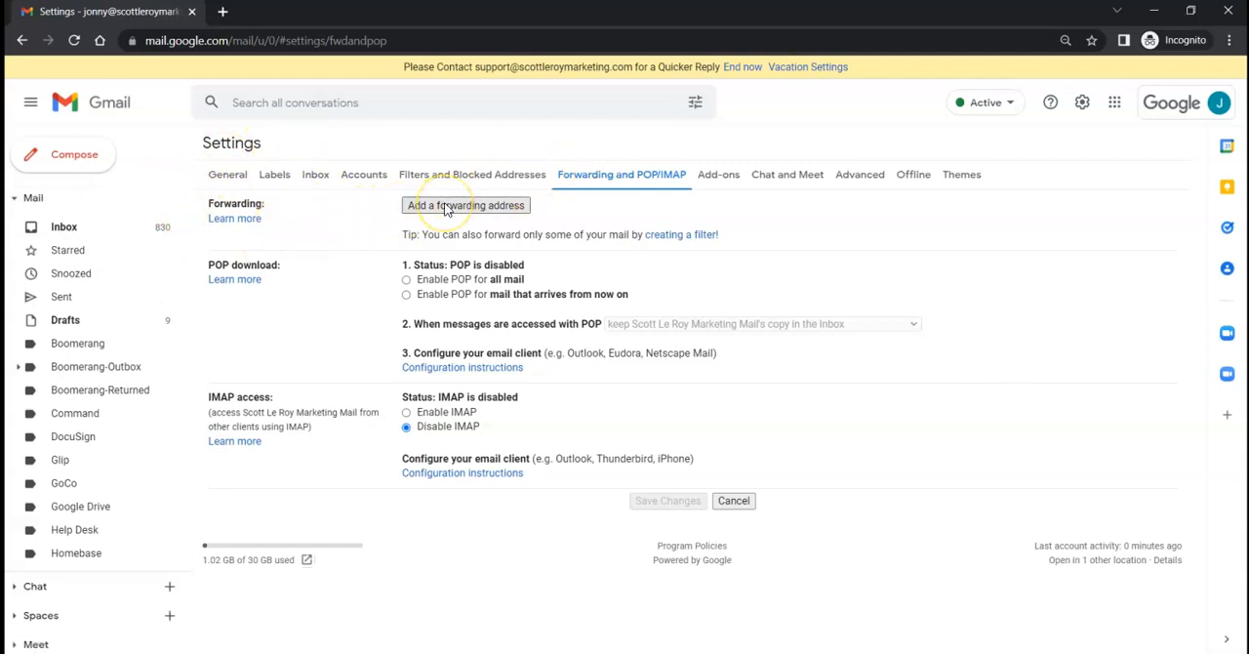
click(465, 205)
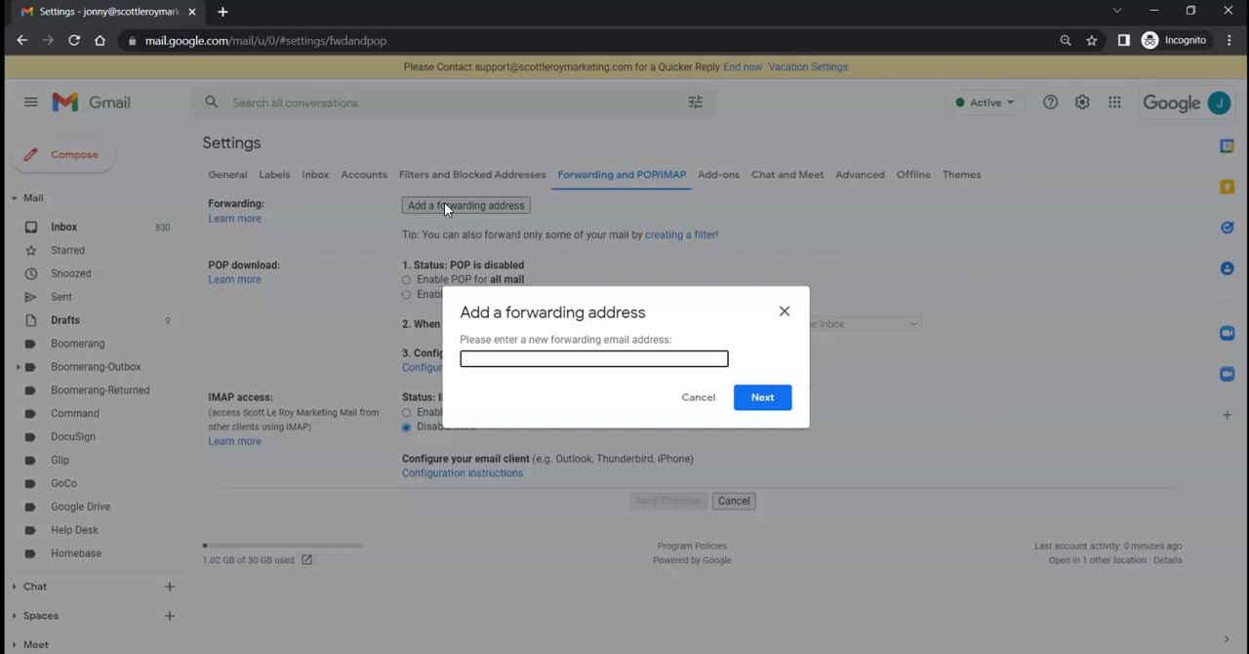
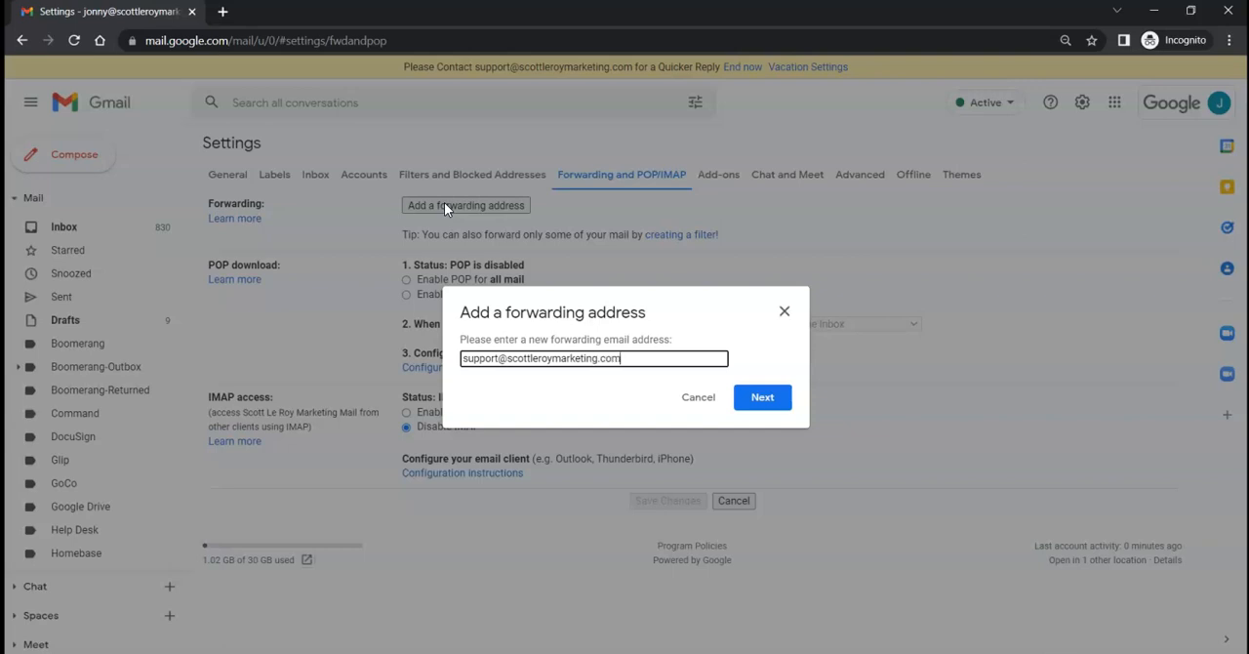
click(762, 397)
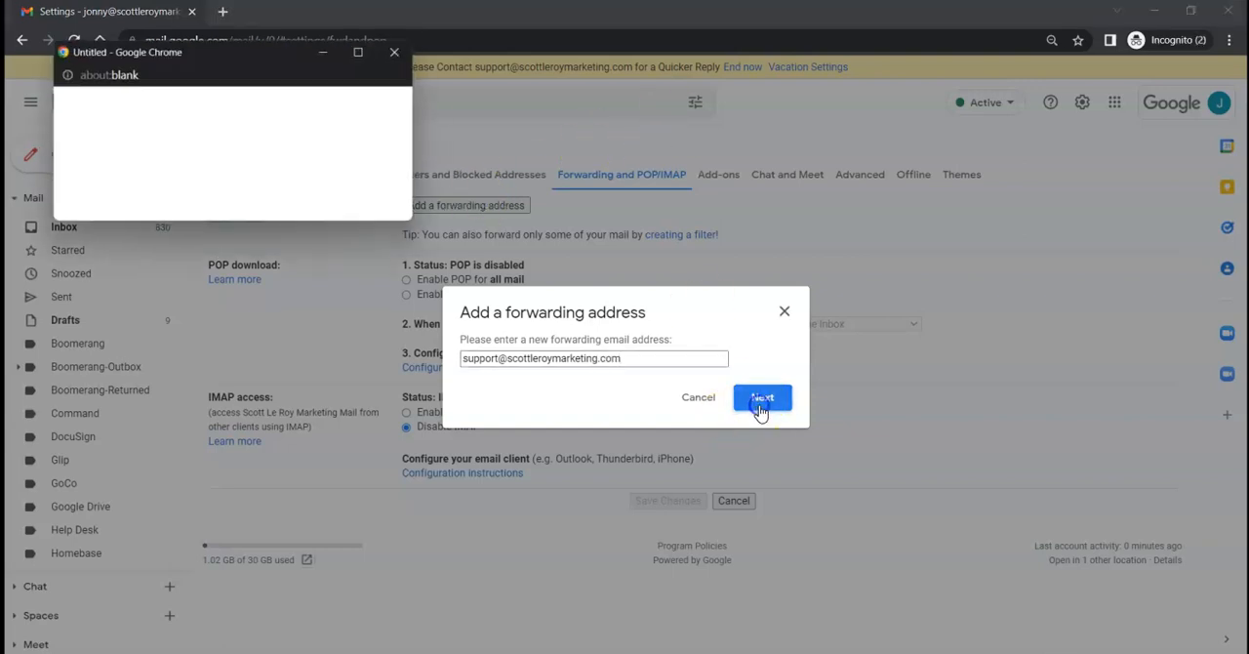
Approve forwarding to the support address in the confirmation popup
click(762, 397)
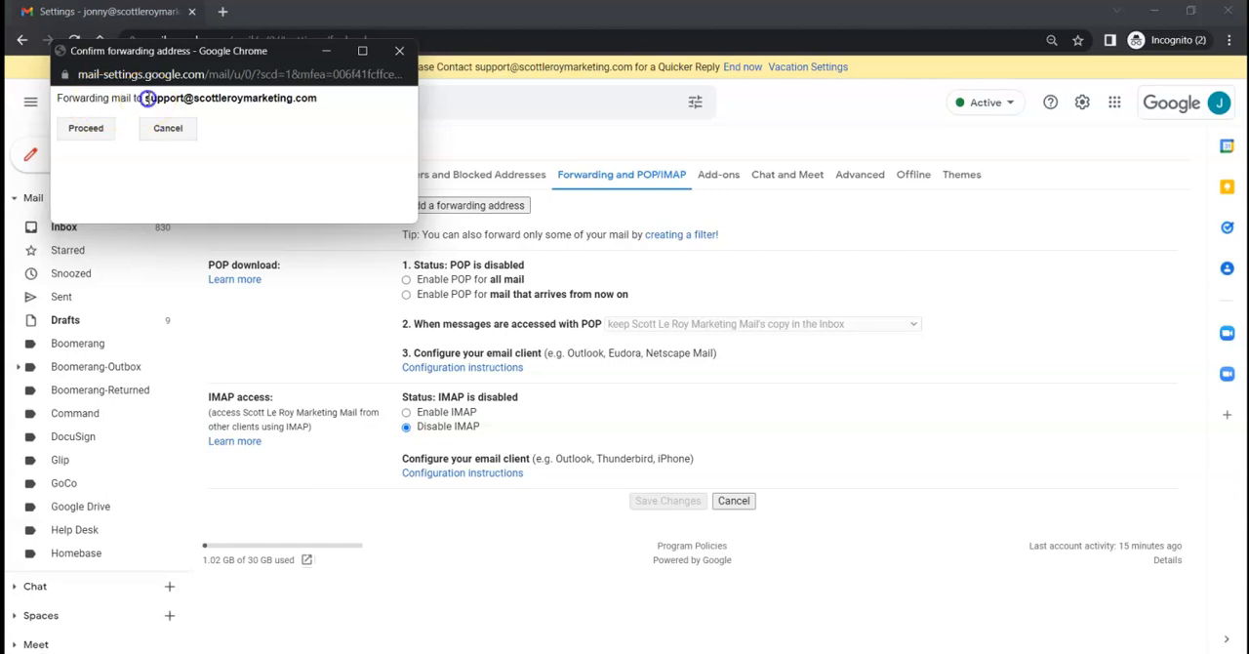
double_click(229, 98)
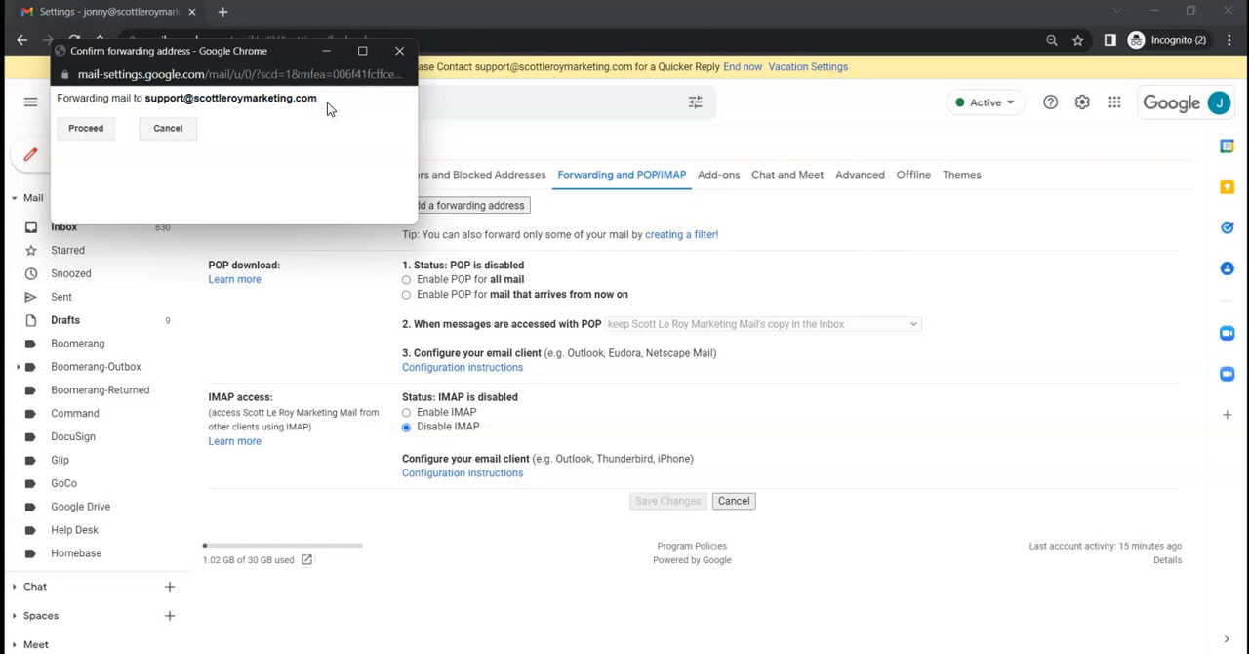
mouse_move(142, 65)
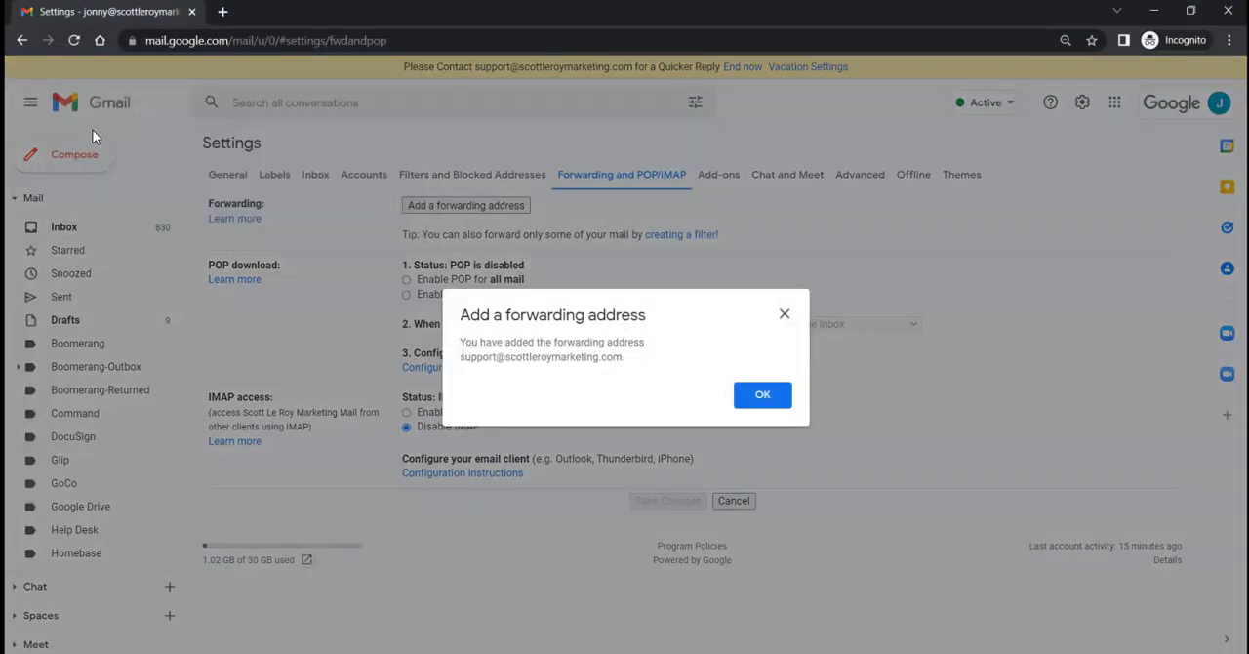
Dismiss the added notice and forward incoming mail to the support address
click(762, 394)
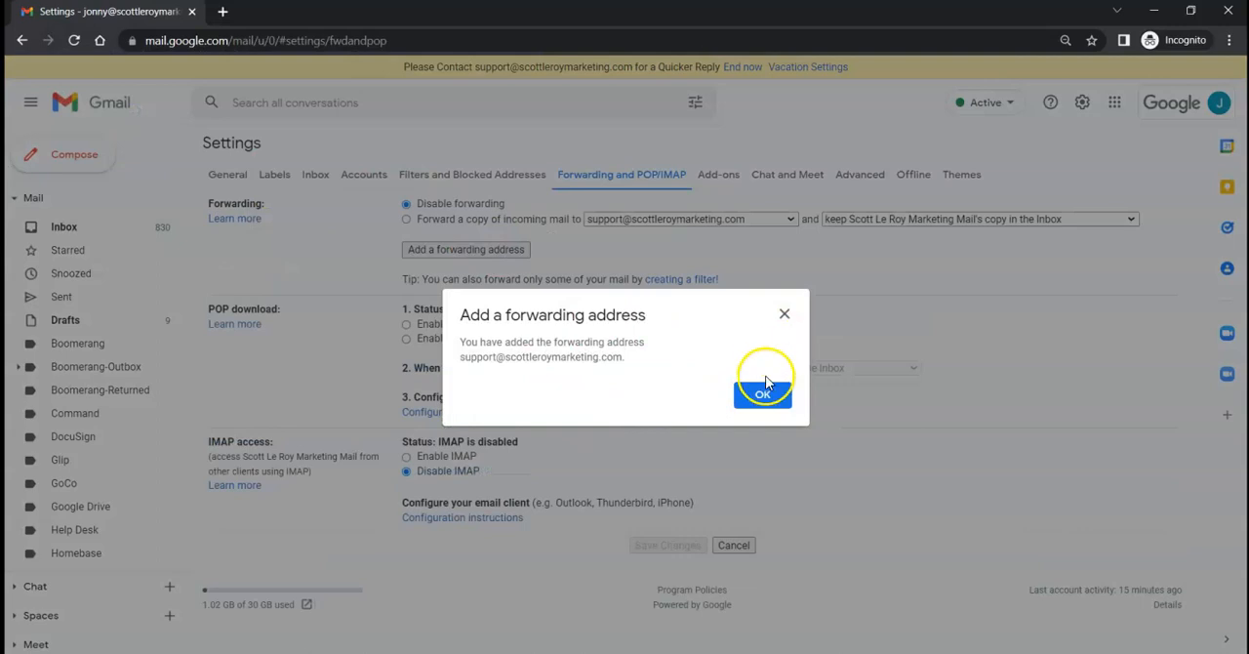
click(763, 394)
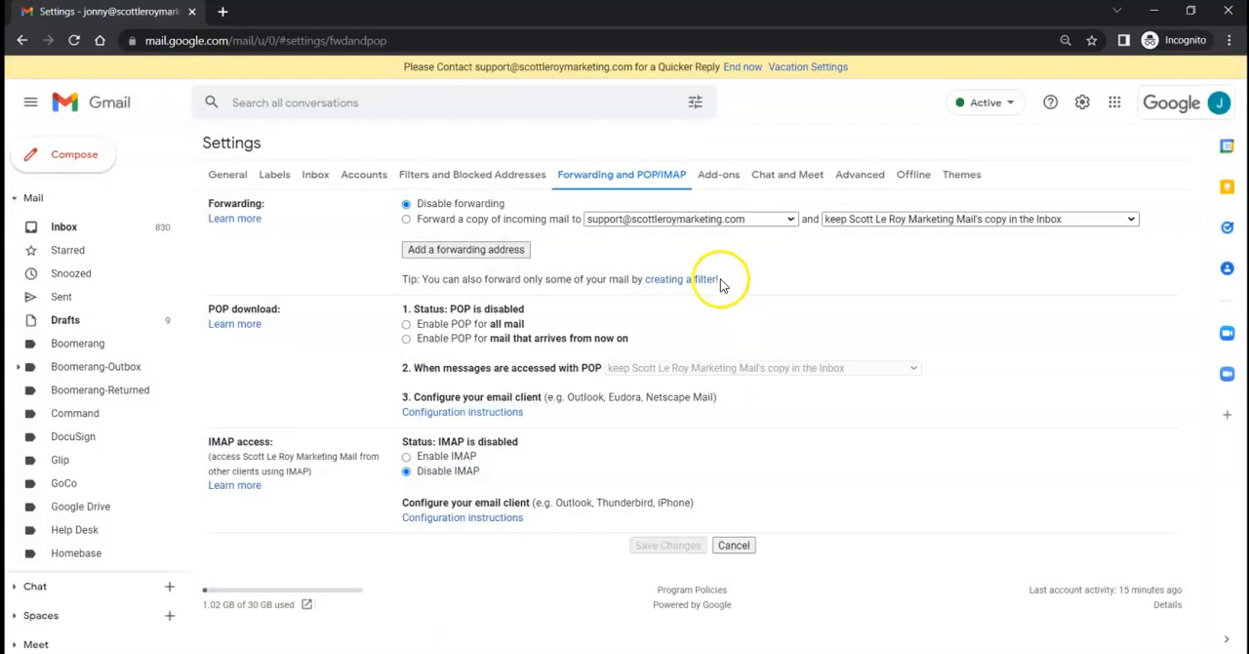
mouse_move(576, 219)
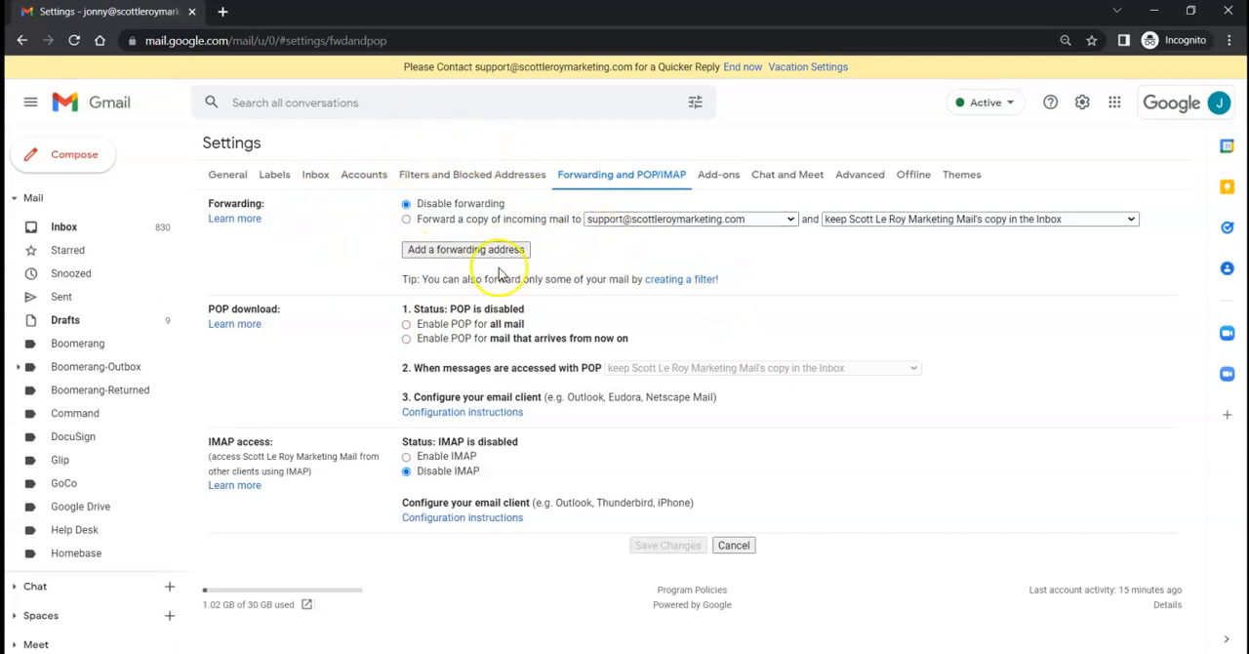
mouse_move(437, 242)
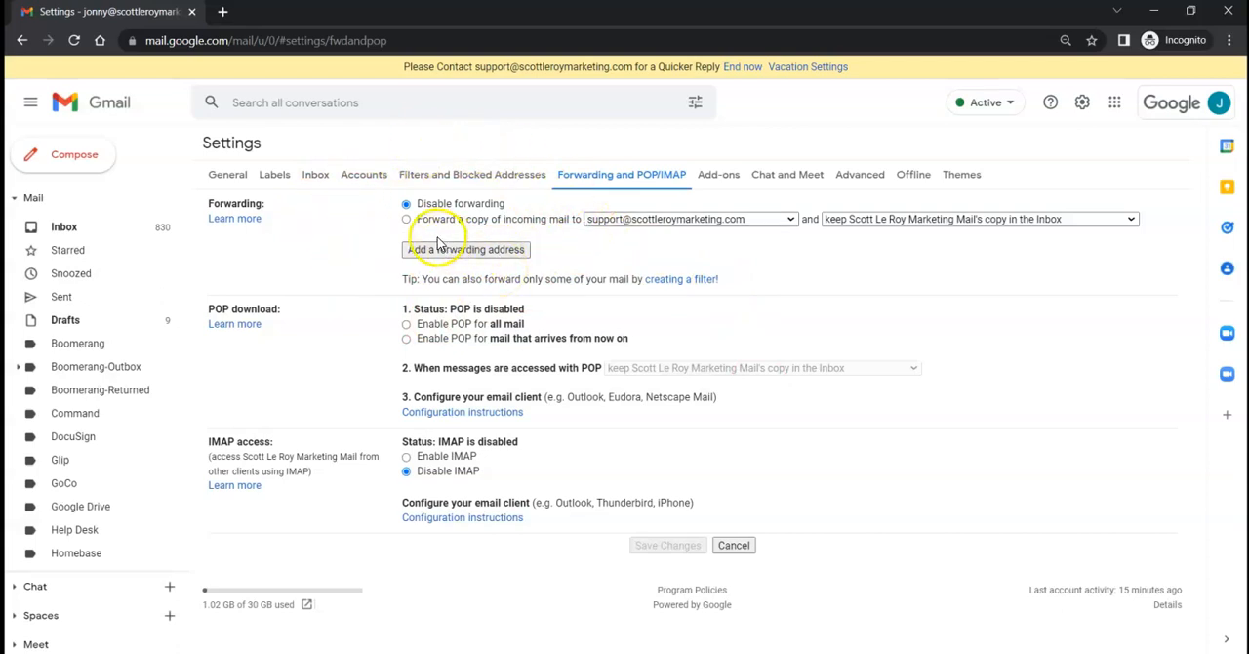
click(407, 218)
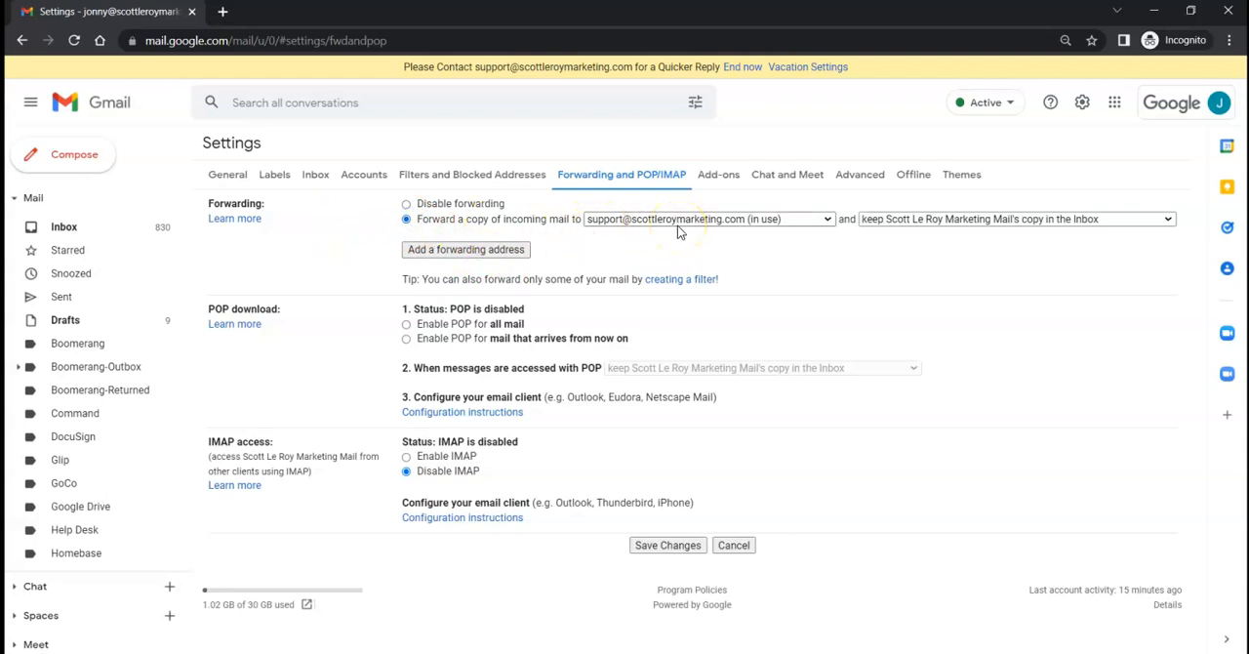
click(708, 218)
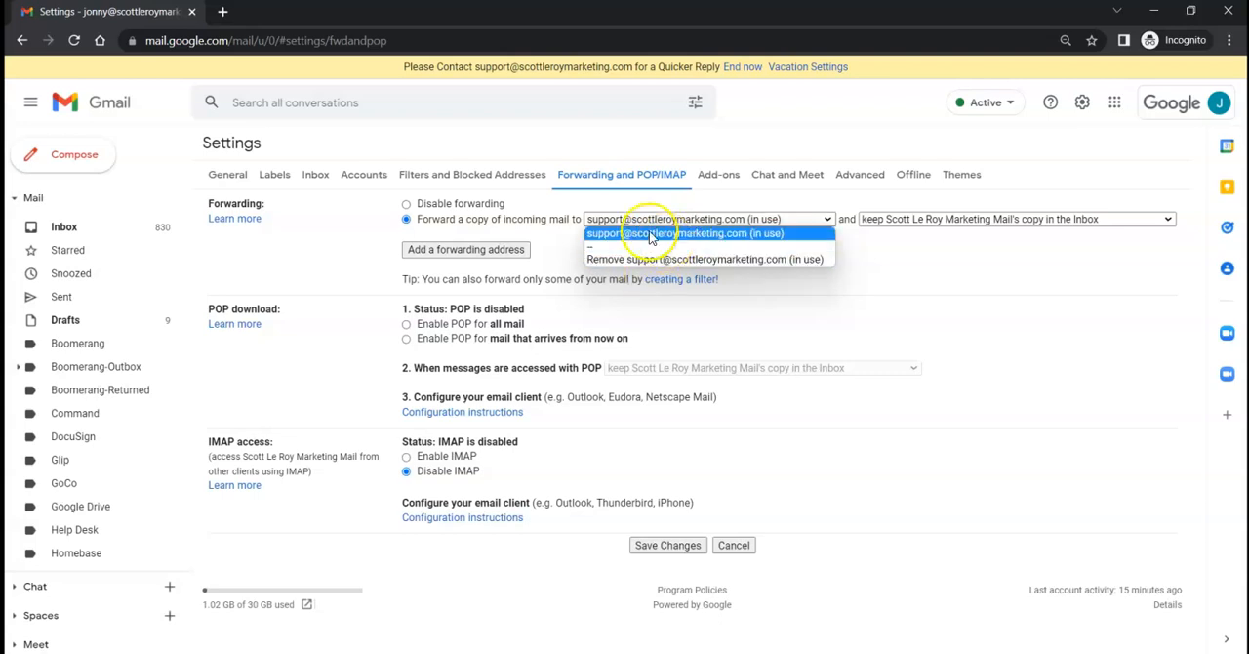
click(683, 233)
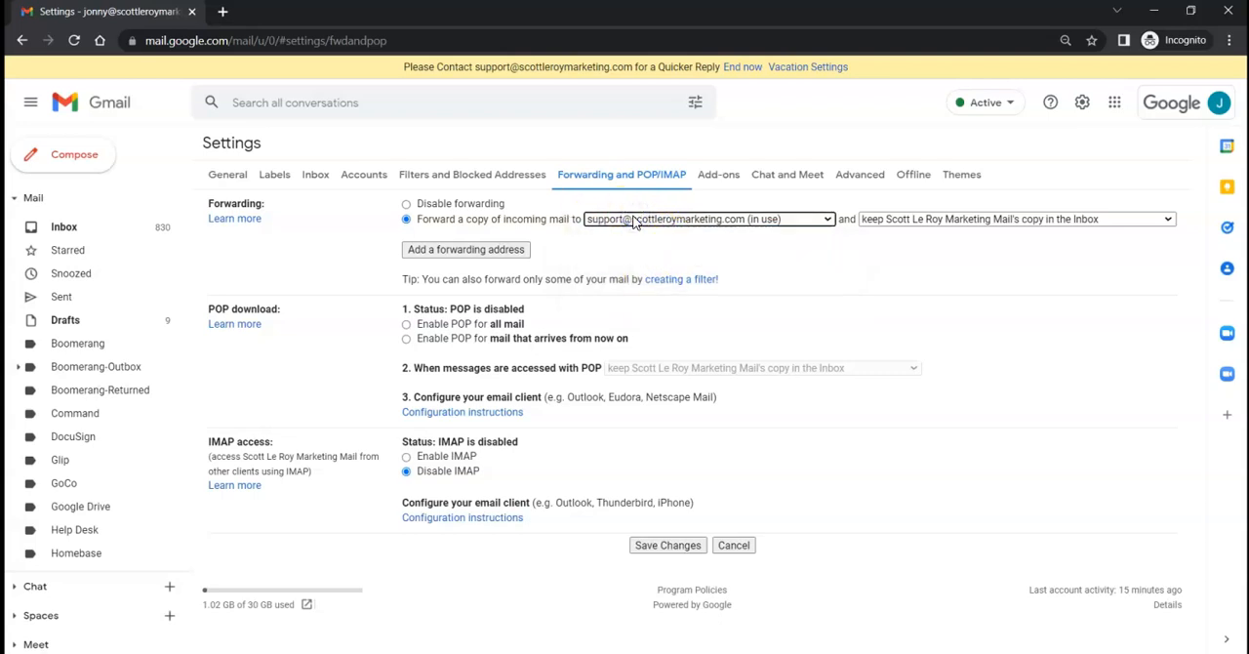
click(1014, 218)
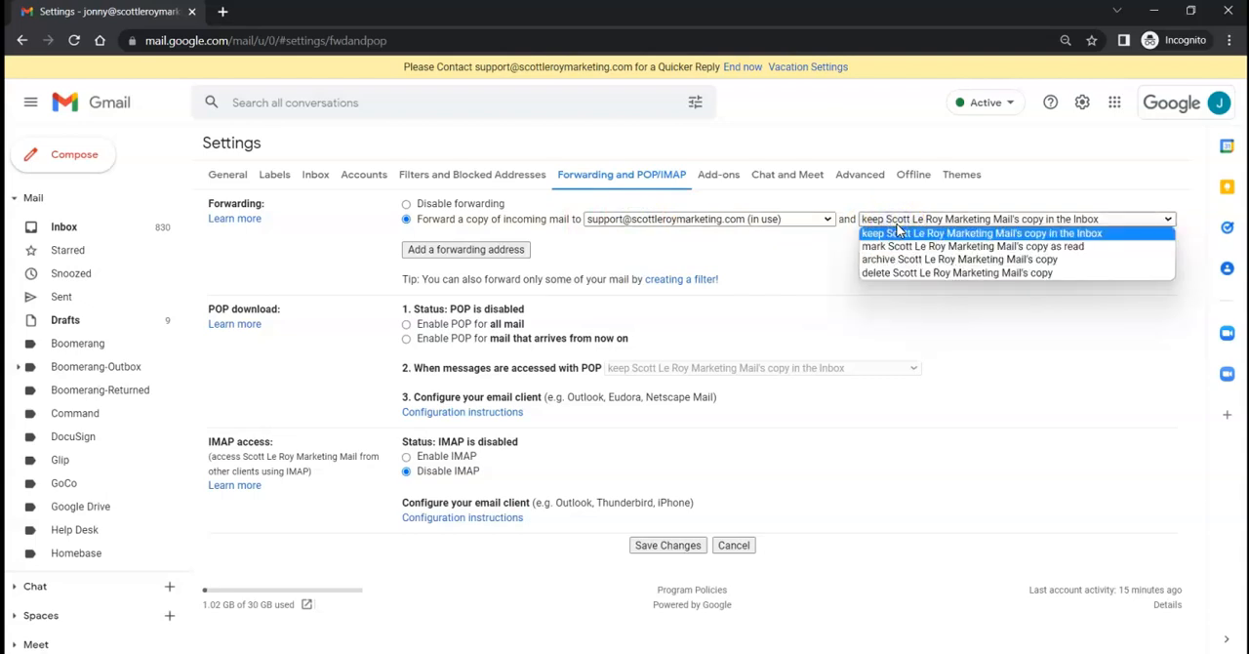
mouse_move(922, 213)
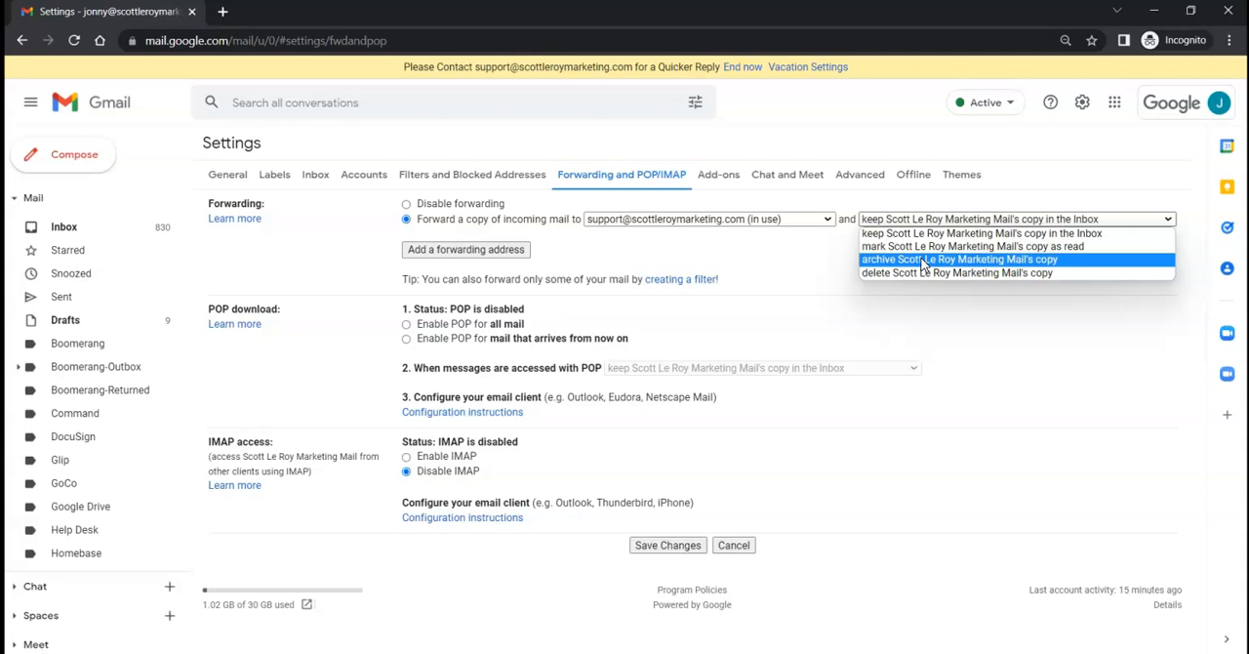
mouse_move(932, 272)
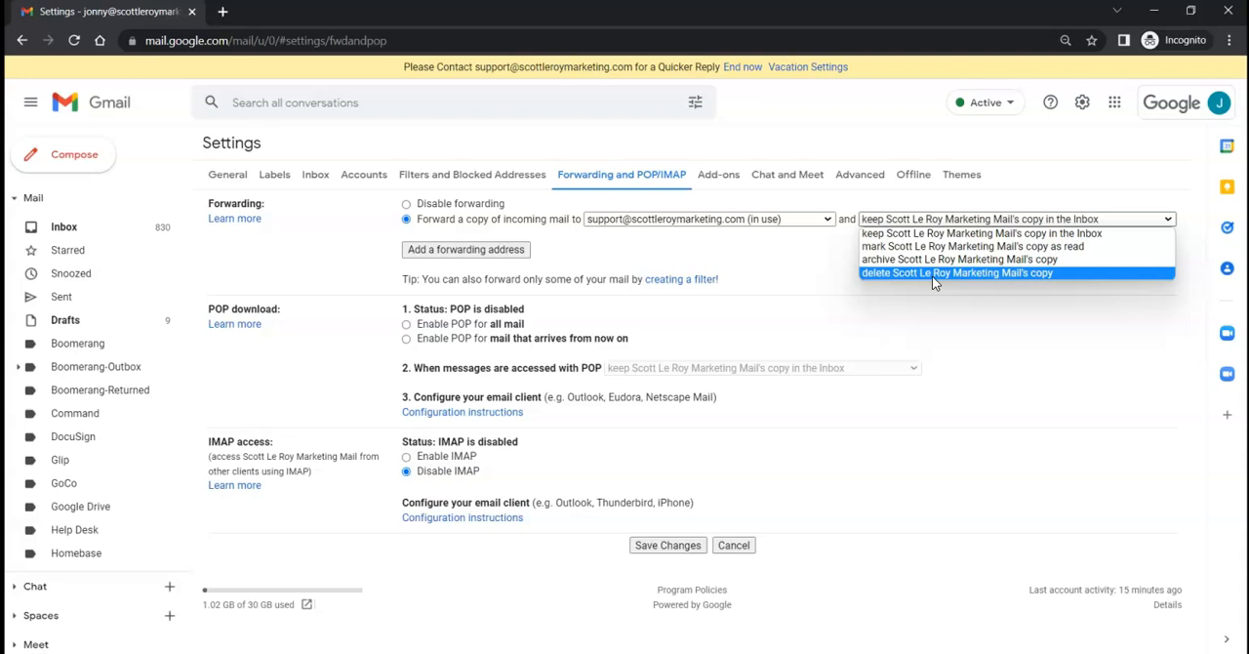
click(957, 272)
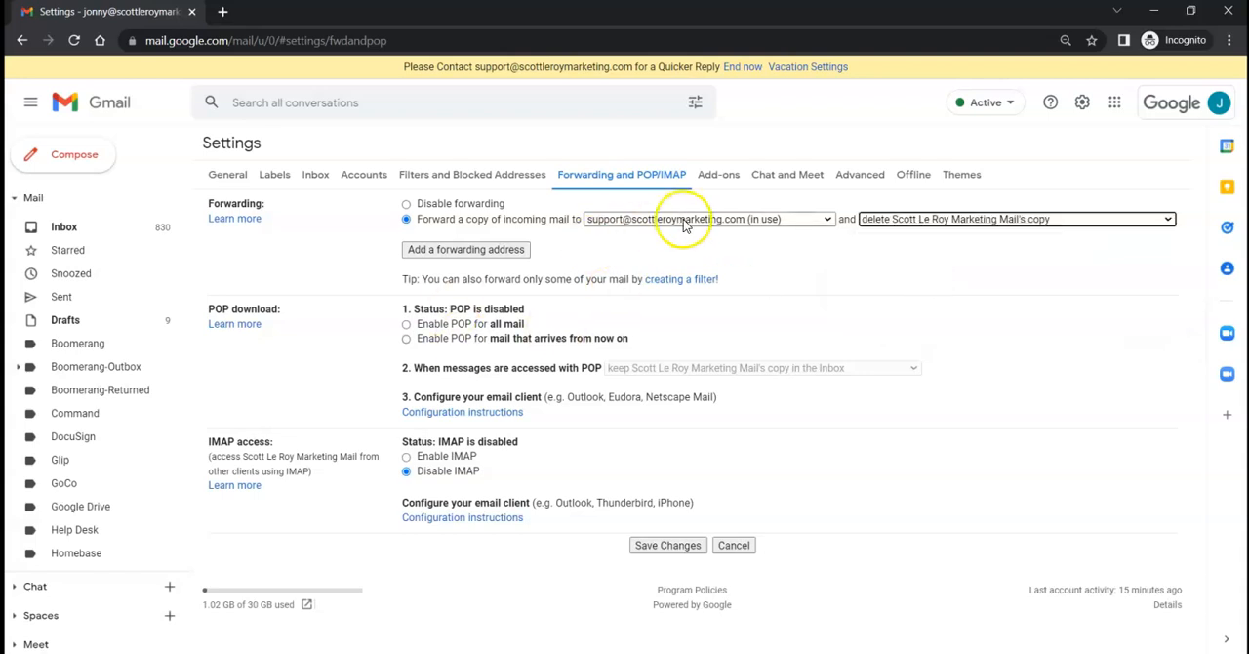
mouse_move(710, 200)
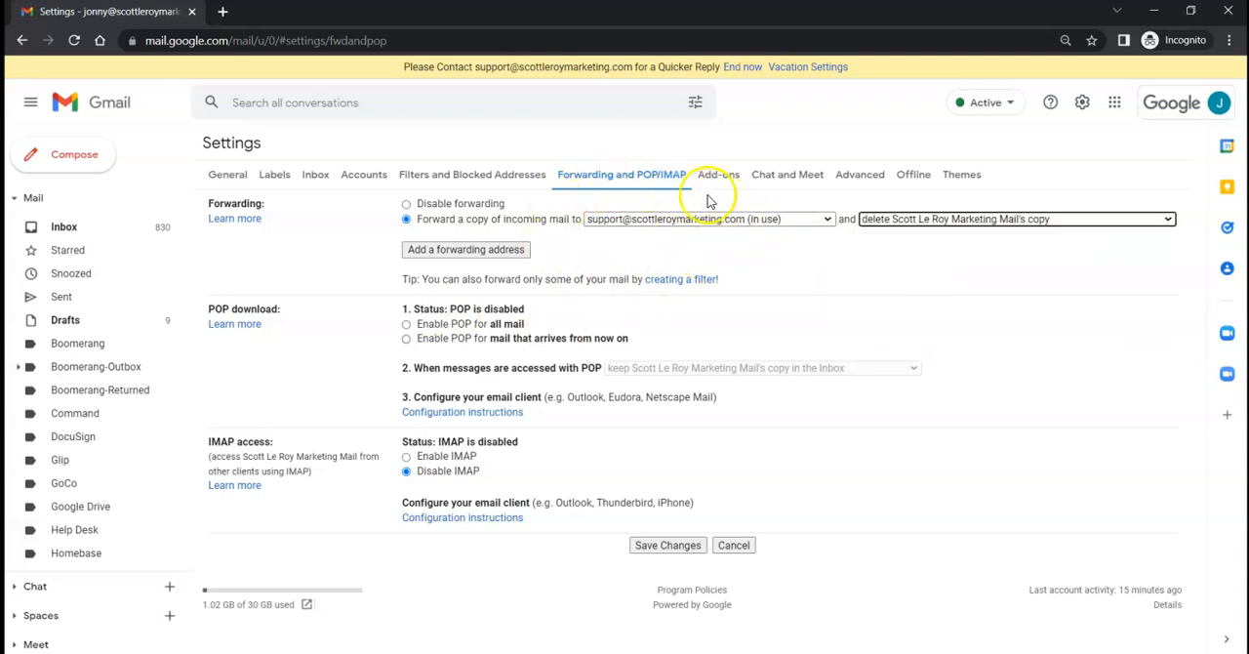
click(1015, 218)
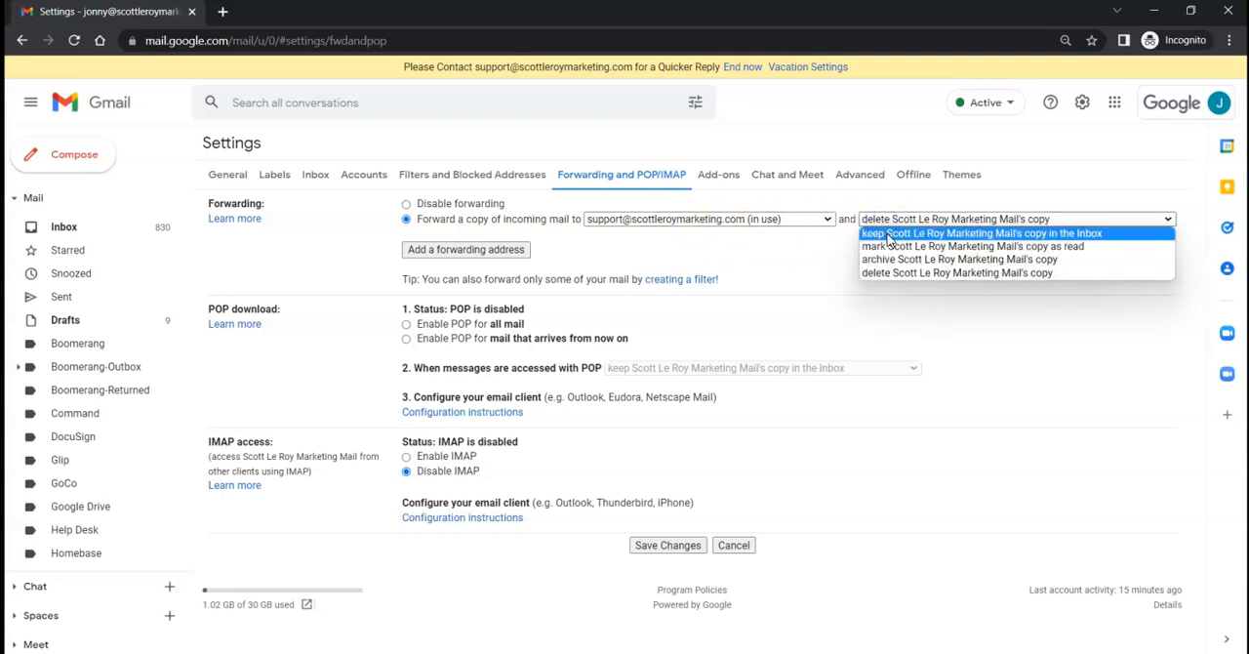
click(980, 233)
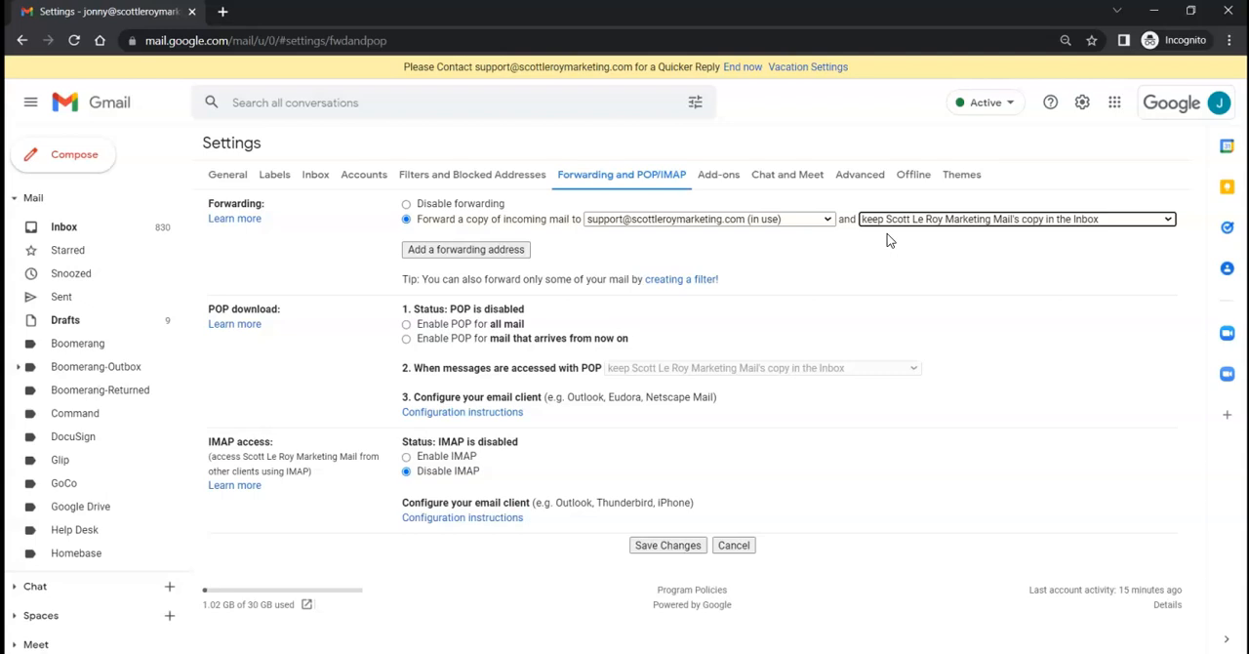
mouse_move(842, 240)
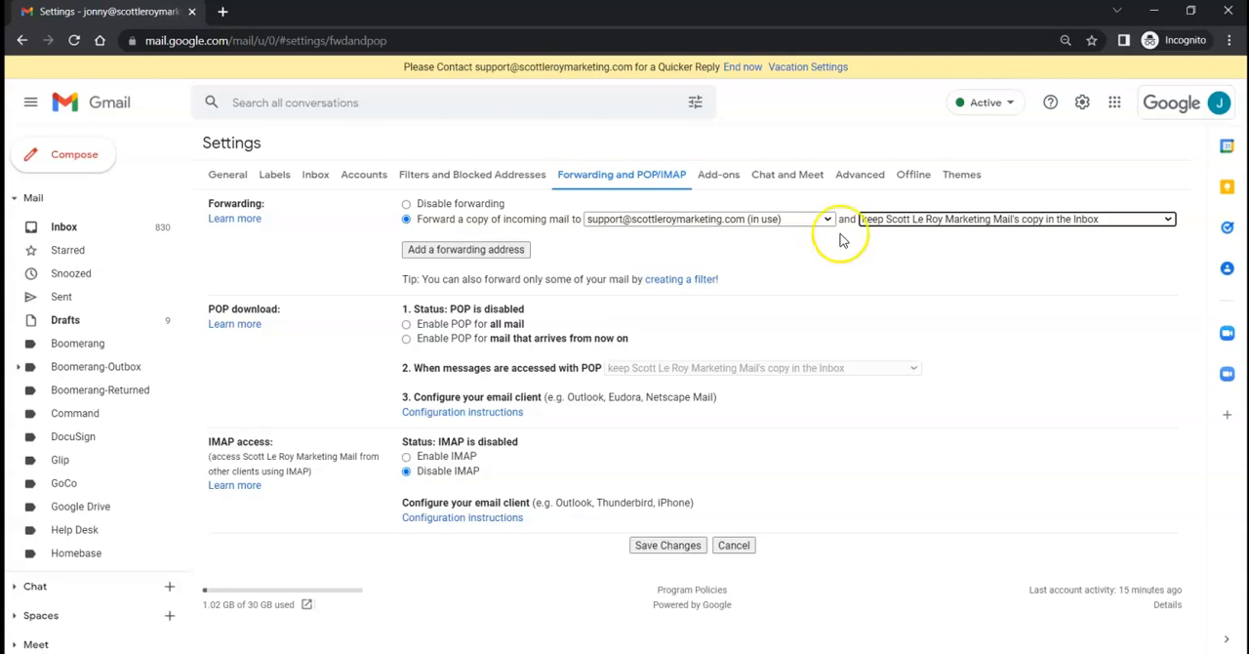
mouse_move(616, 565)
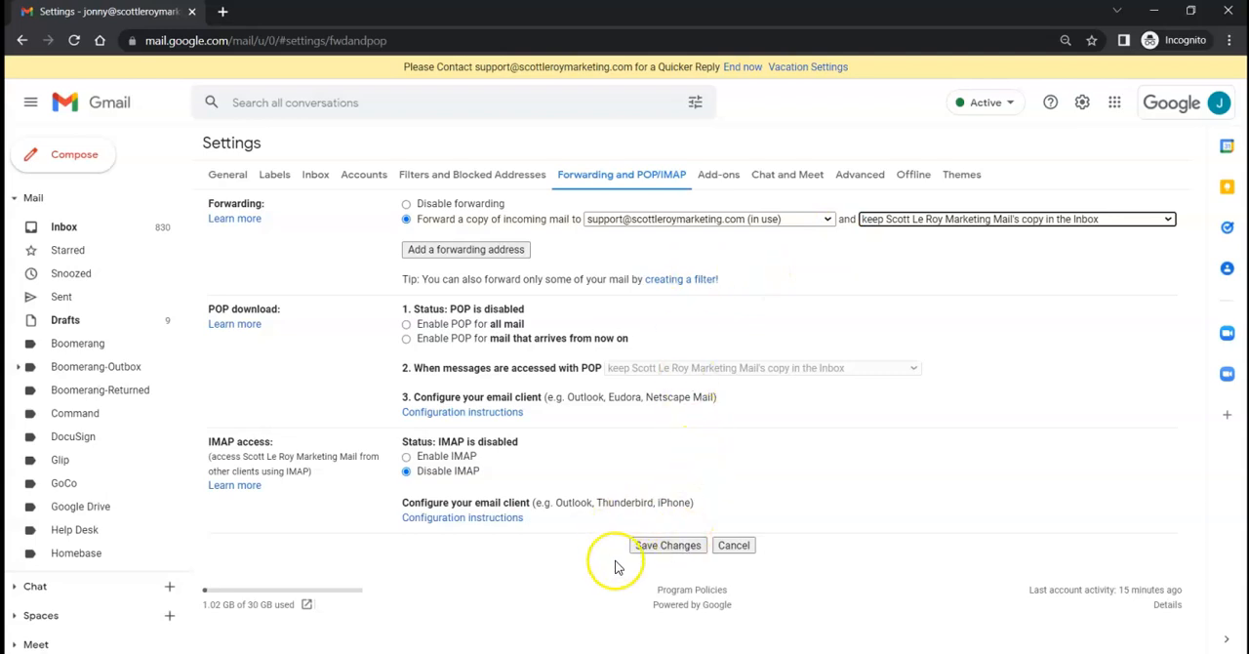
Save the Forwarding and POP/IMAP changes and return to the Inbox
click(667, 544)
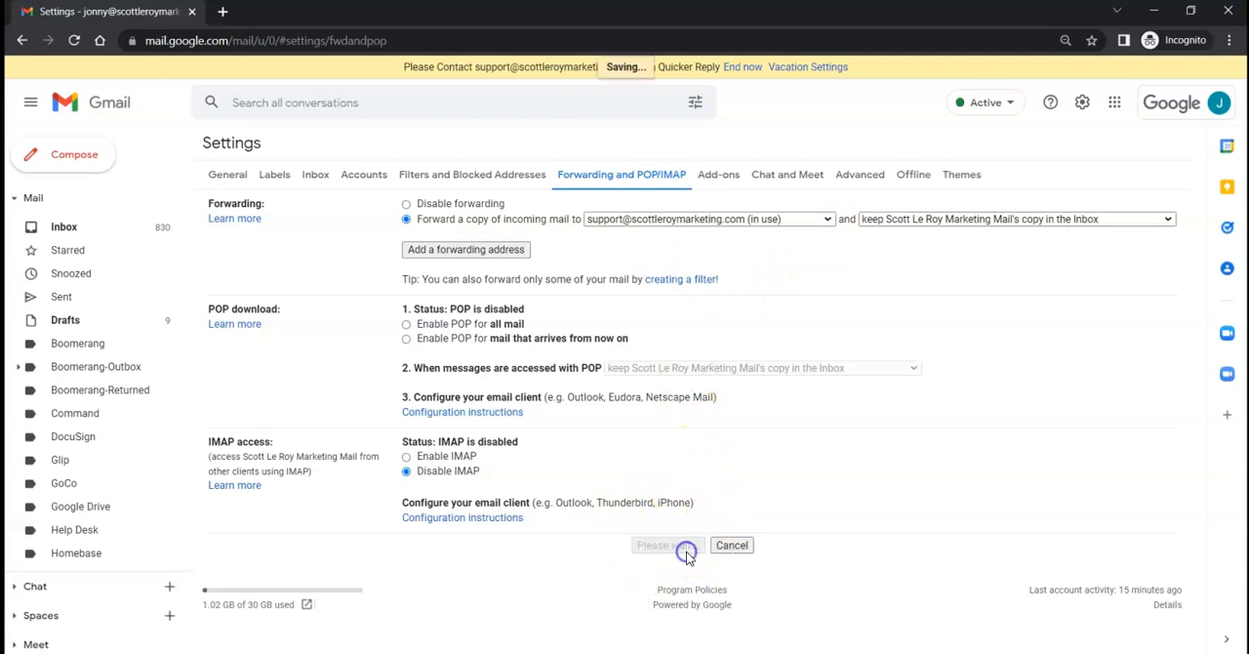
click(666, 545)
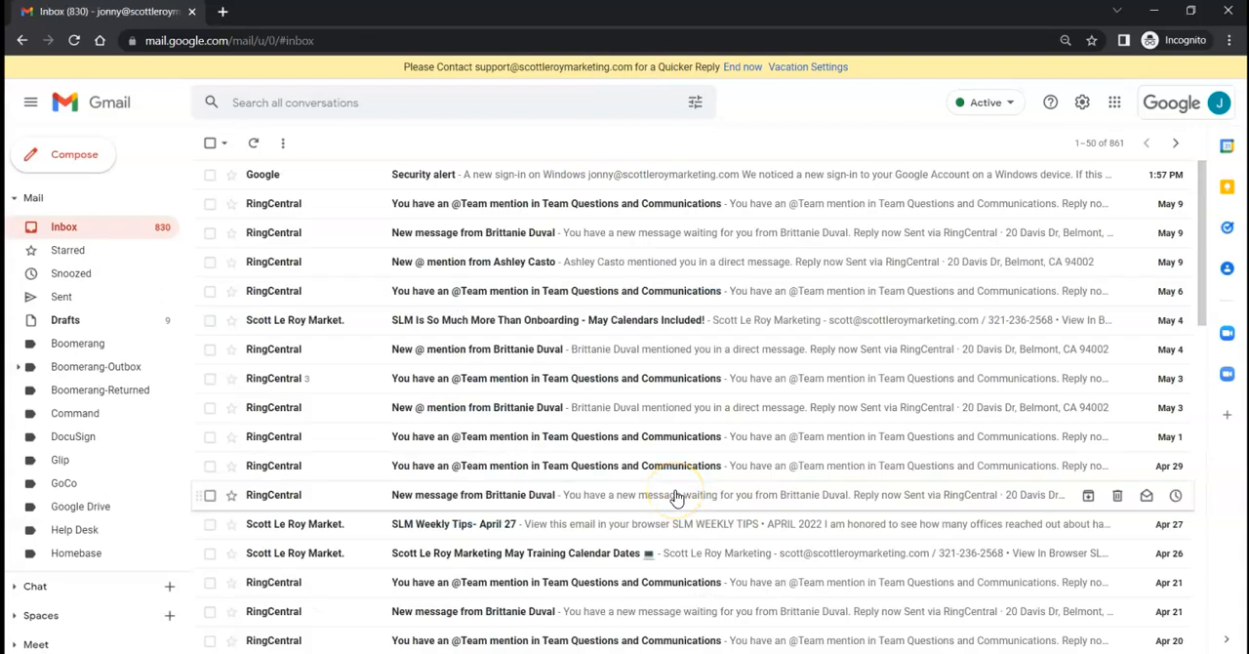
mouse_move(378, 203)
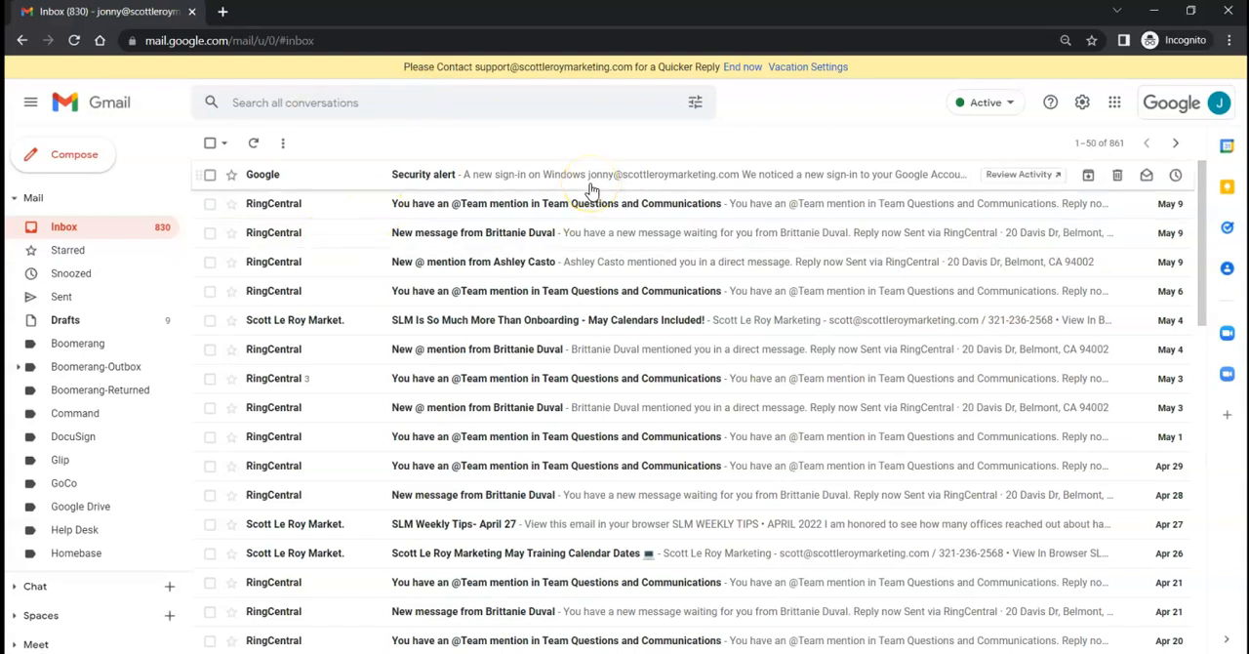
mouse_move(554, 173)
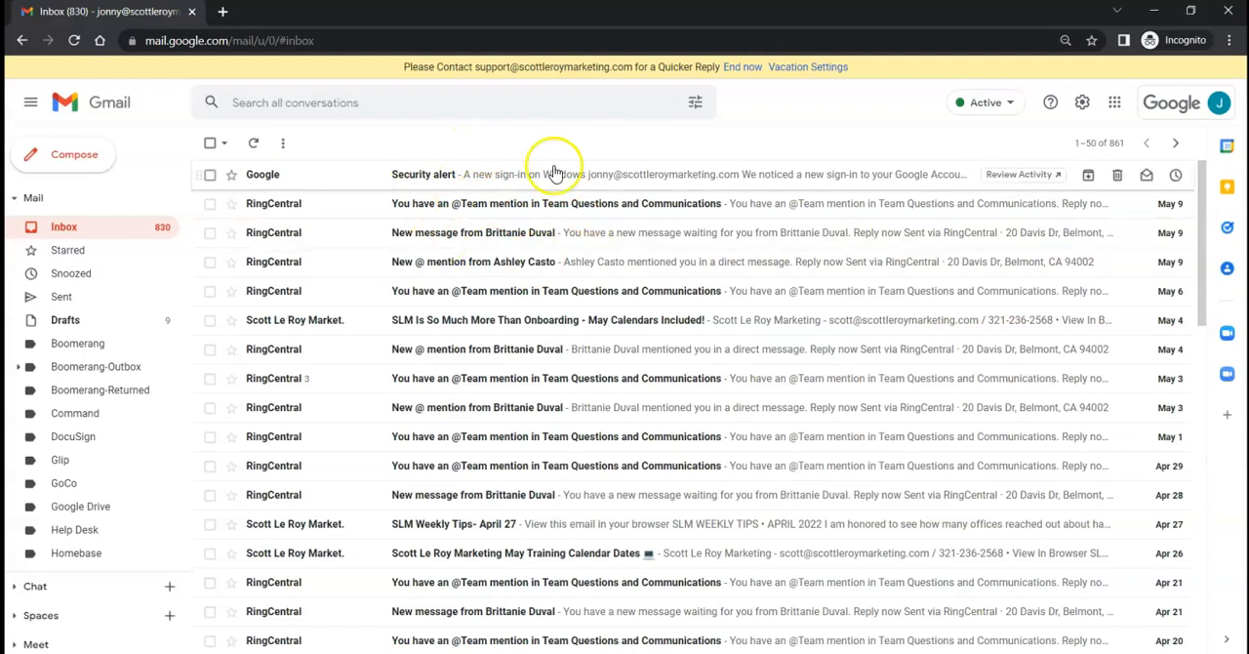
mouse_move(447, 176)
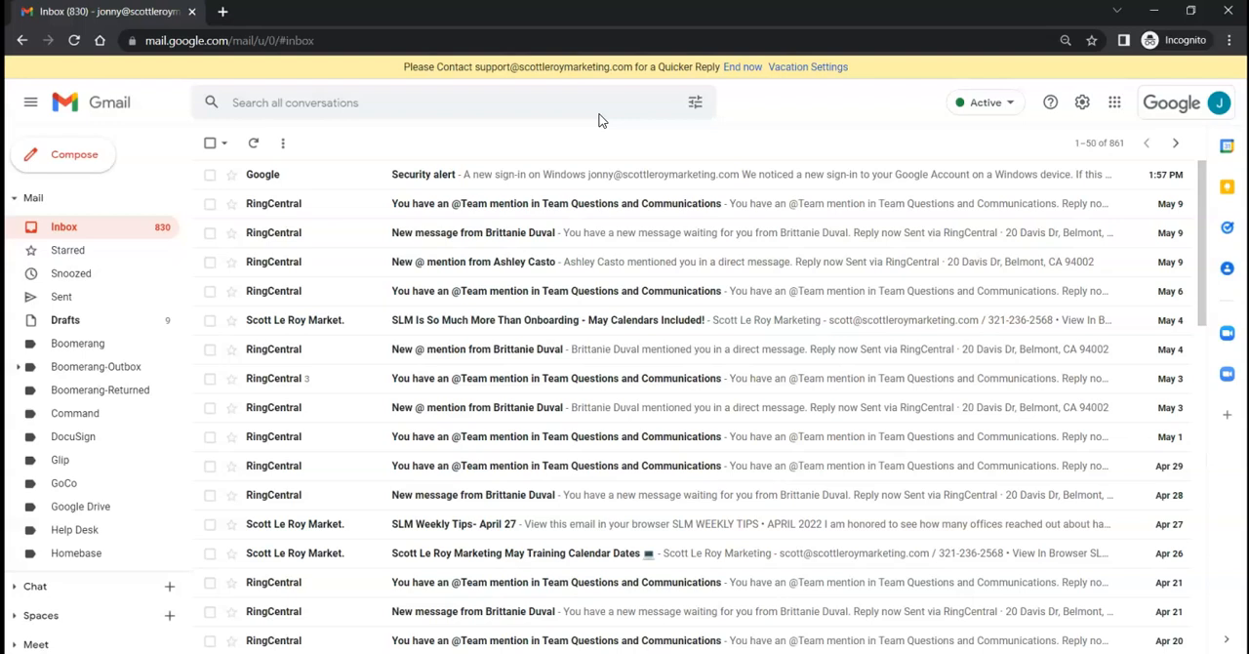
mouse_move(1012, 102)
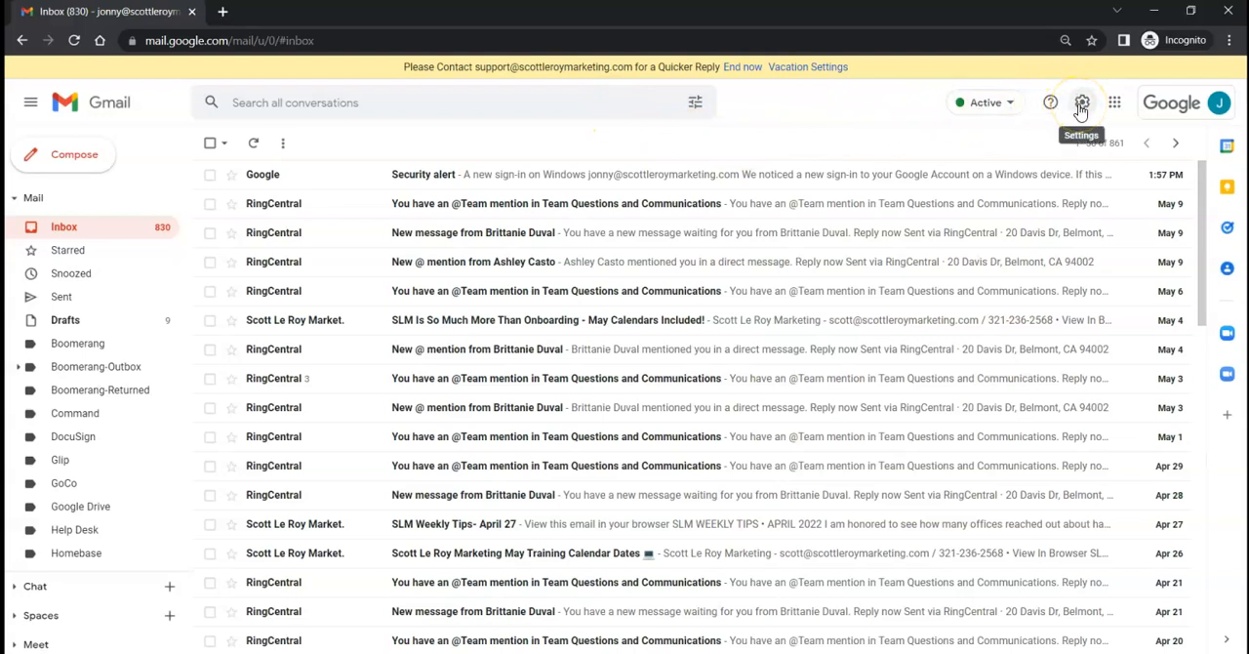
Reopen See all settings on the Forwarding and POP/IMAP tab
click(1082, 102)
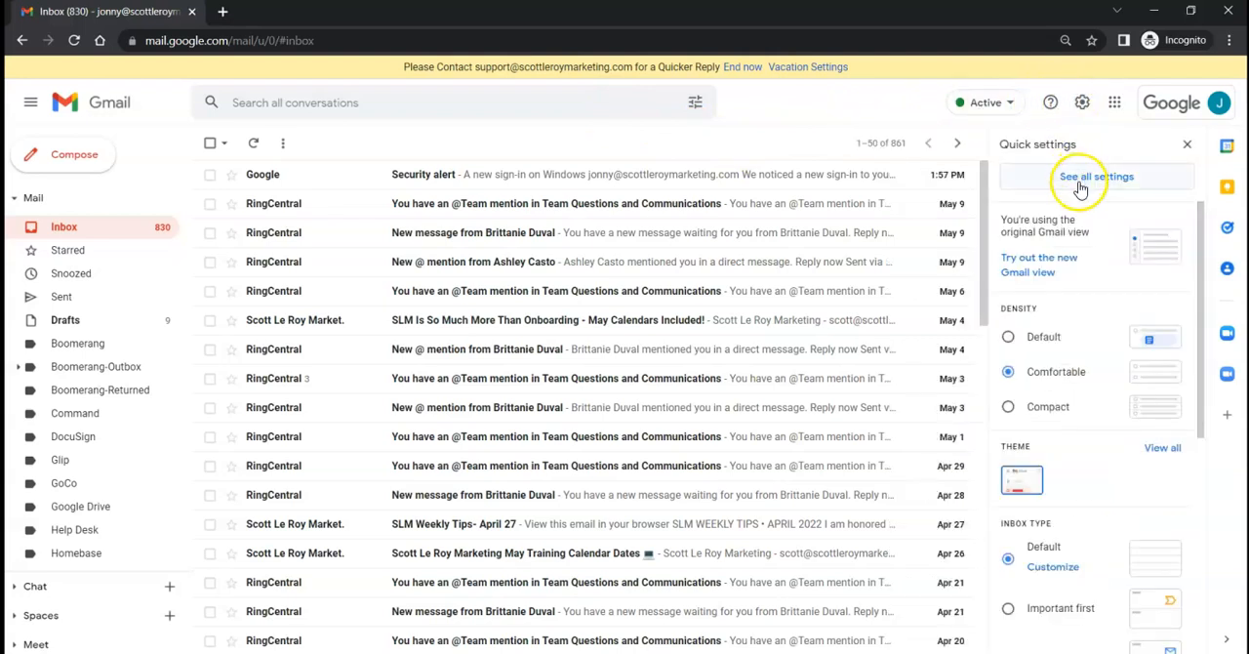
click(1095, 177)
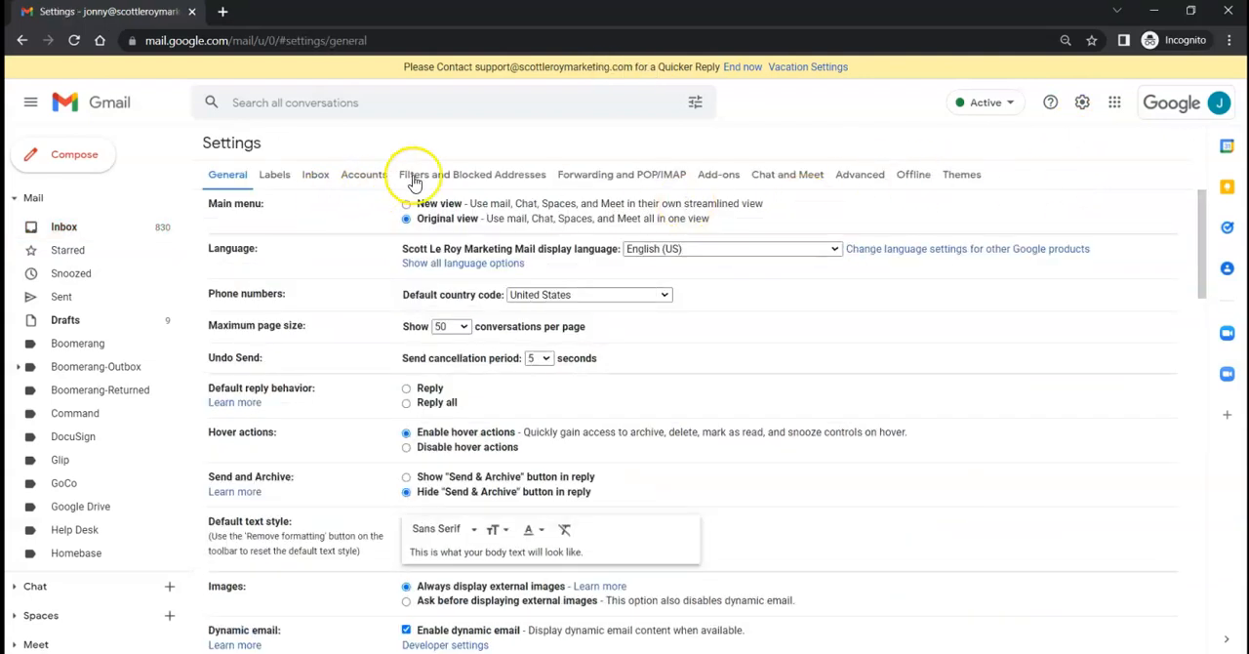
mouse_move(545, 185)
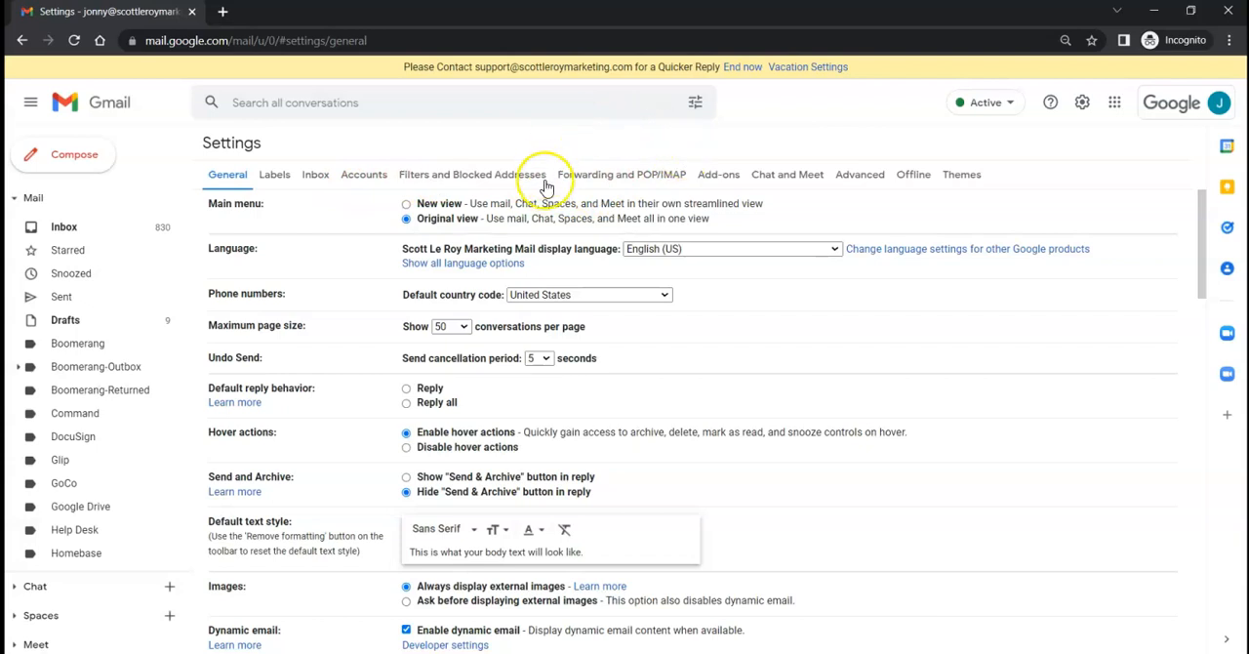
click(622, 173)
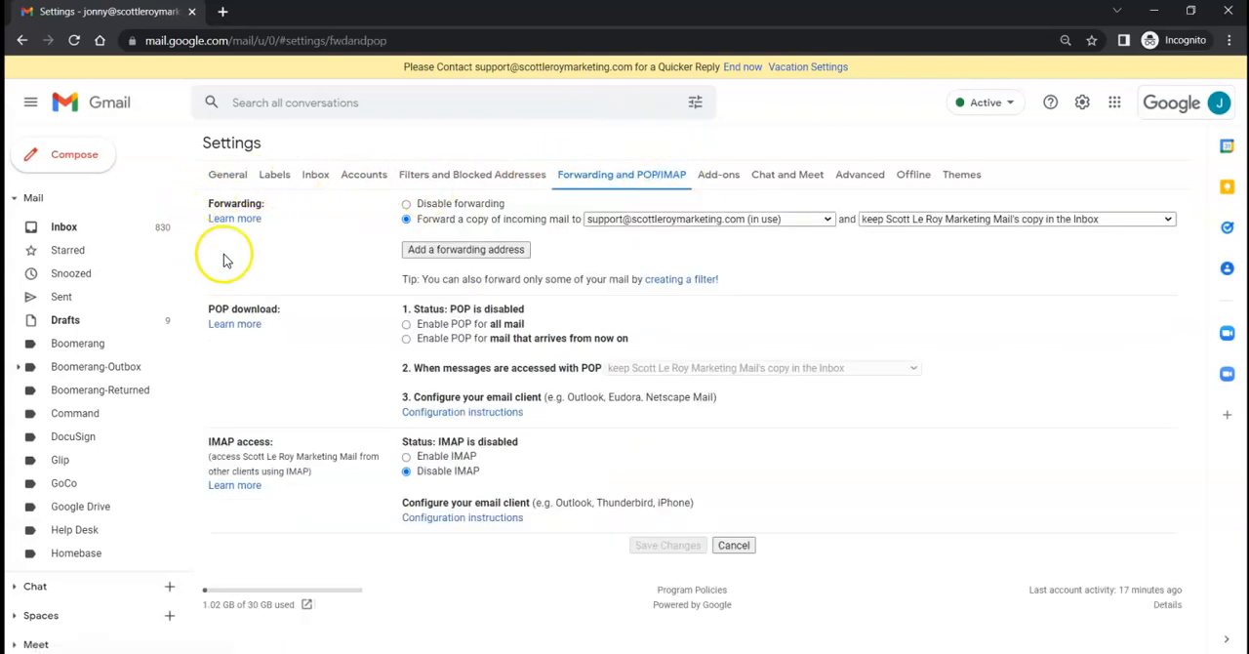
mouse_move(375, 234)
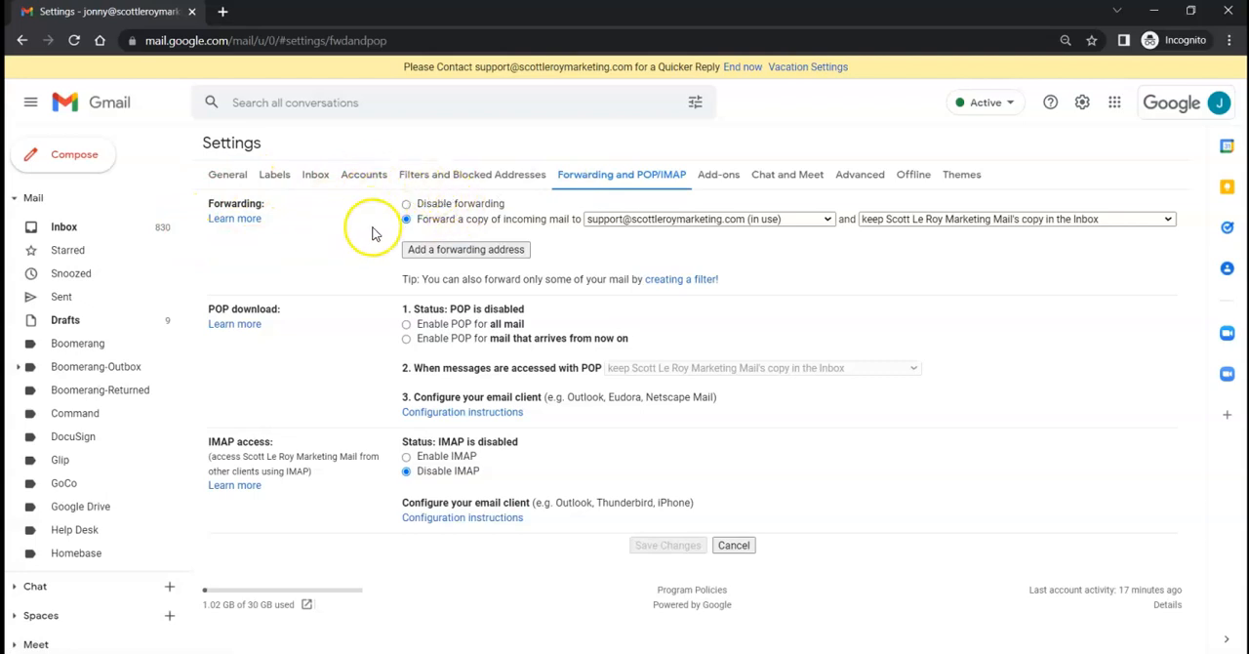
click(407, 204)
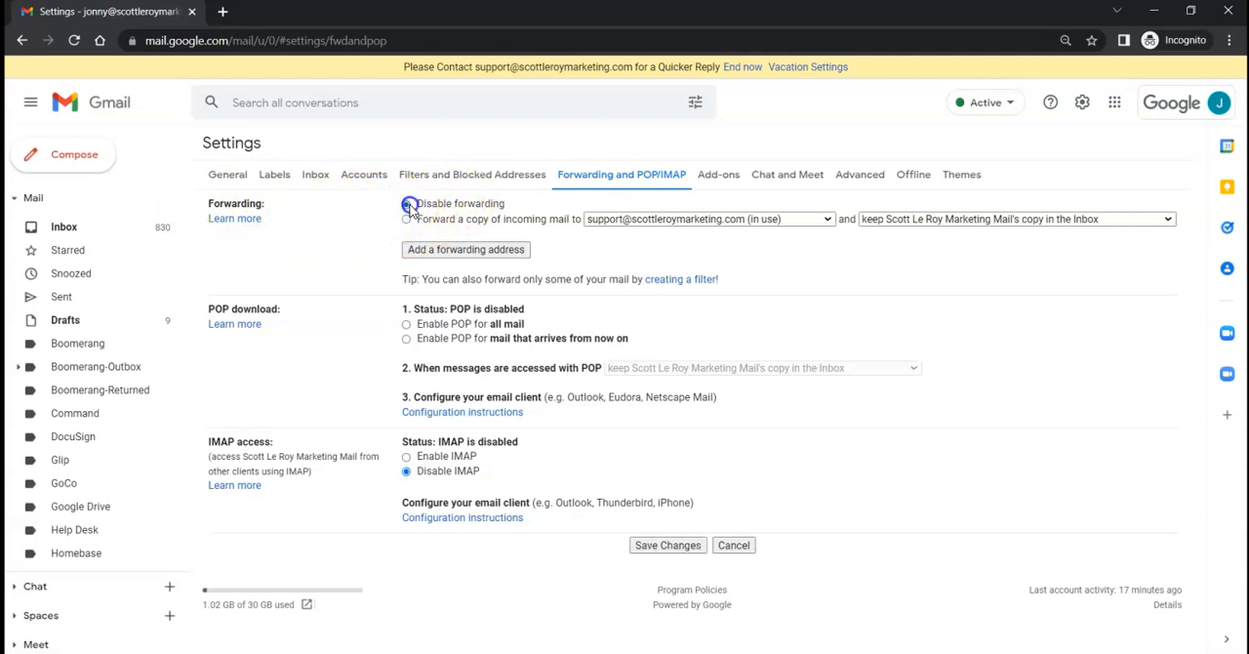
click(407, 204)
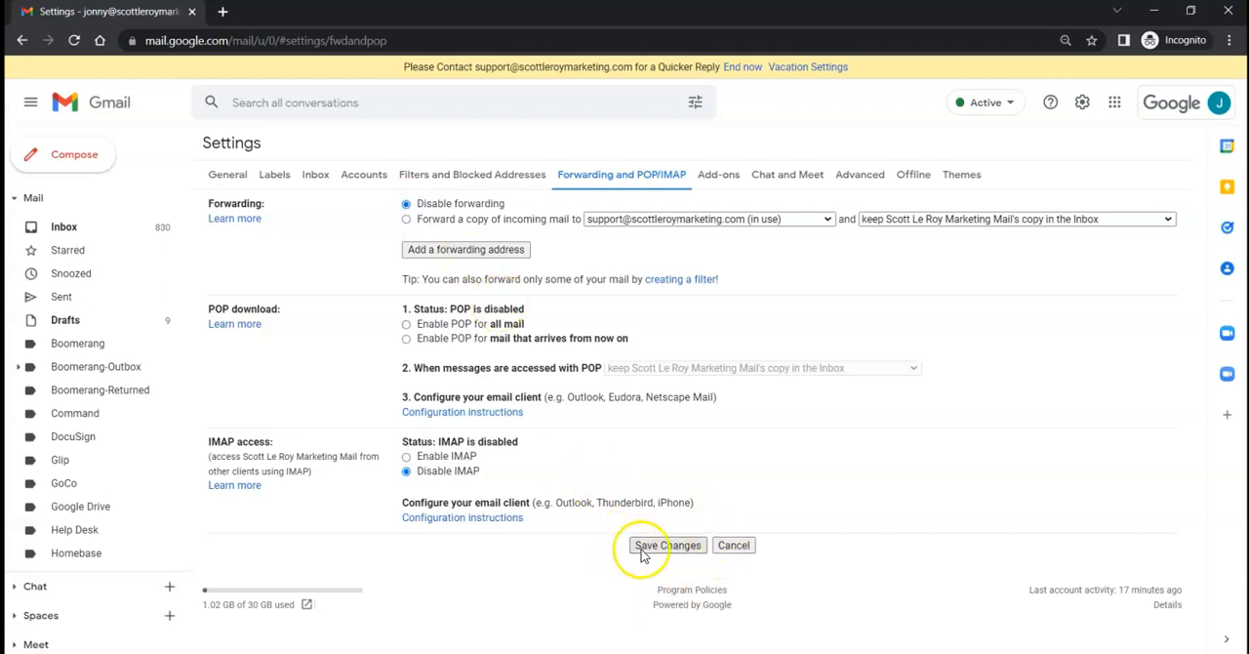
mouse_move(406, 218)
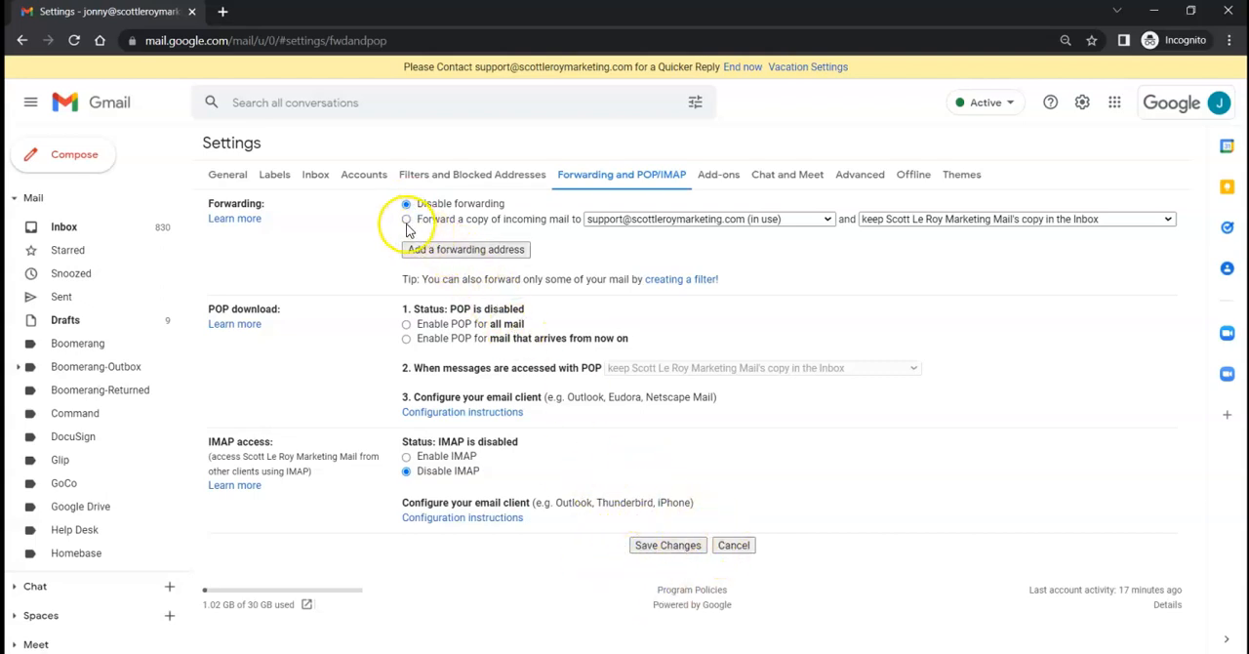
click(407, 219)
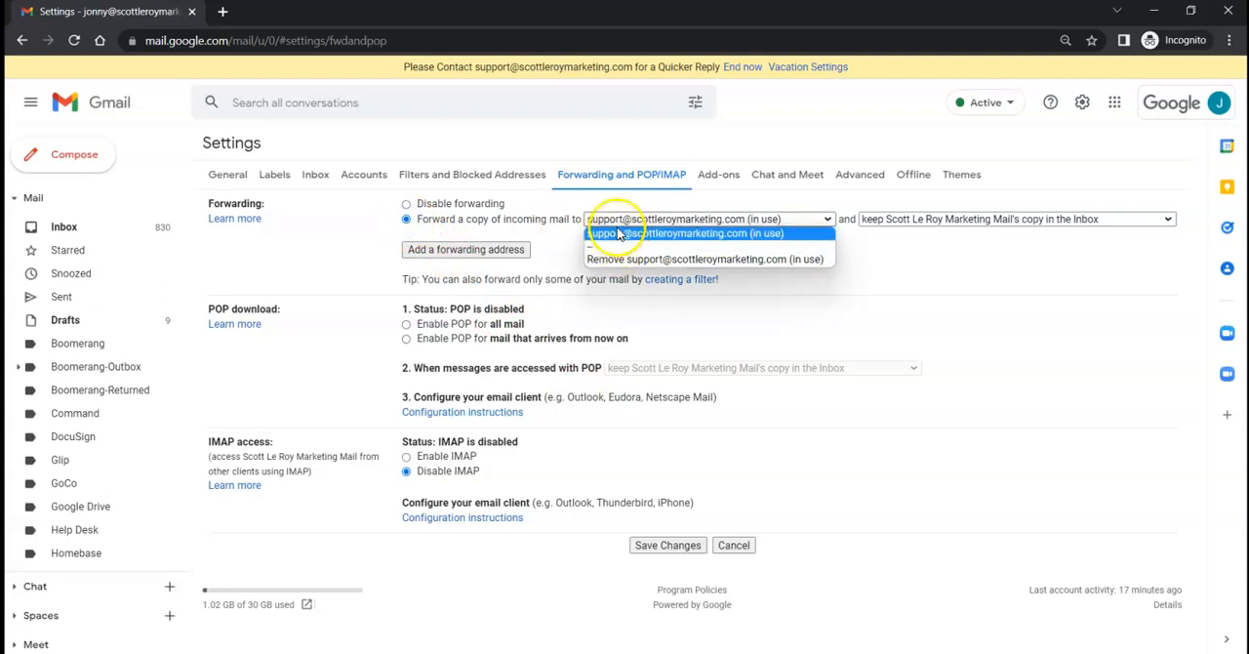
Forward to the support address and keep Gmail's copy in the Inbox
click(683, 233)
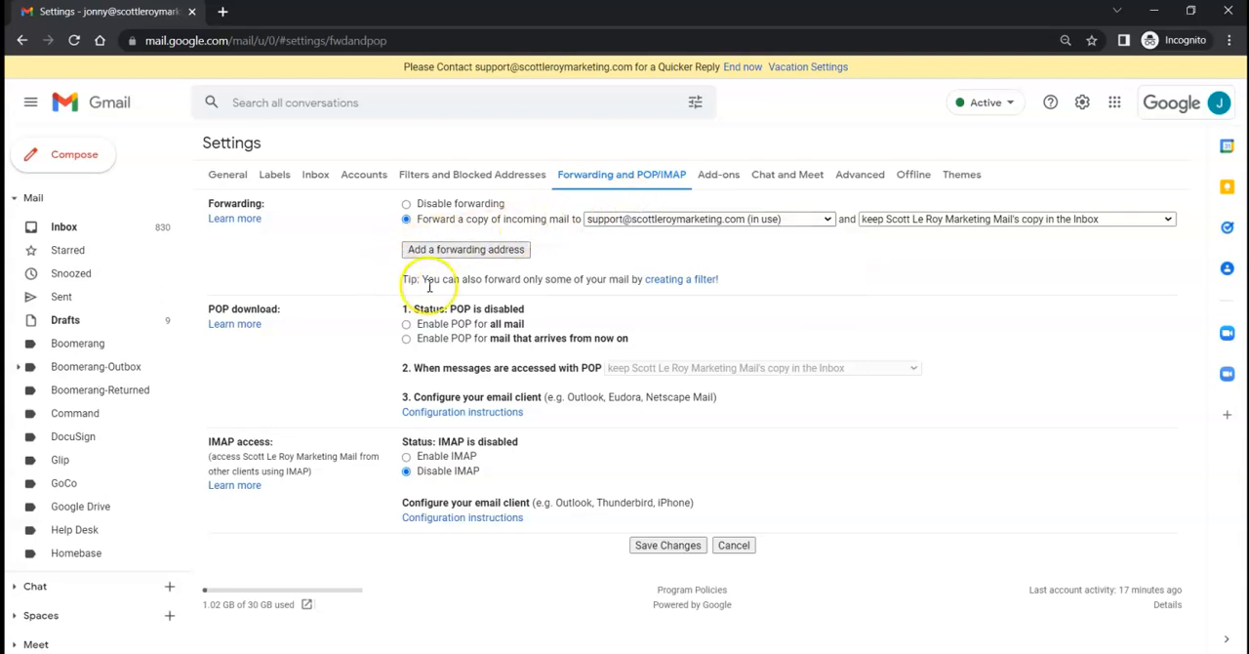
mouse_move(542, 244)
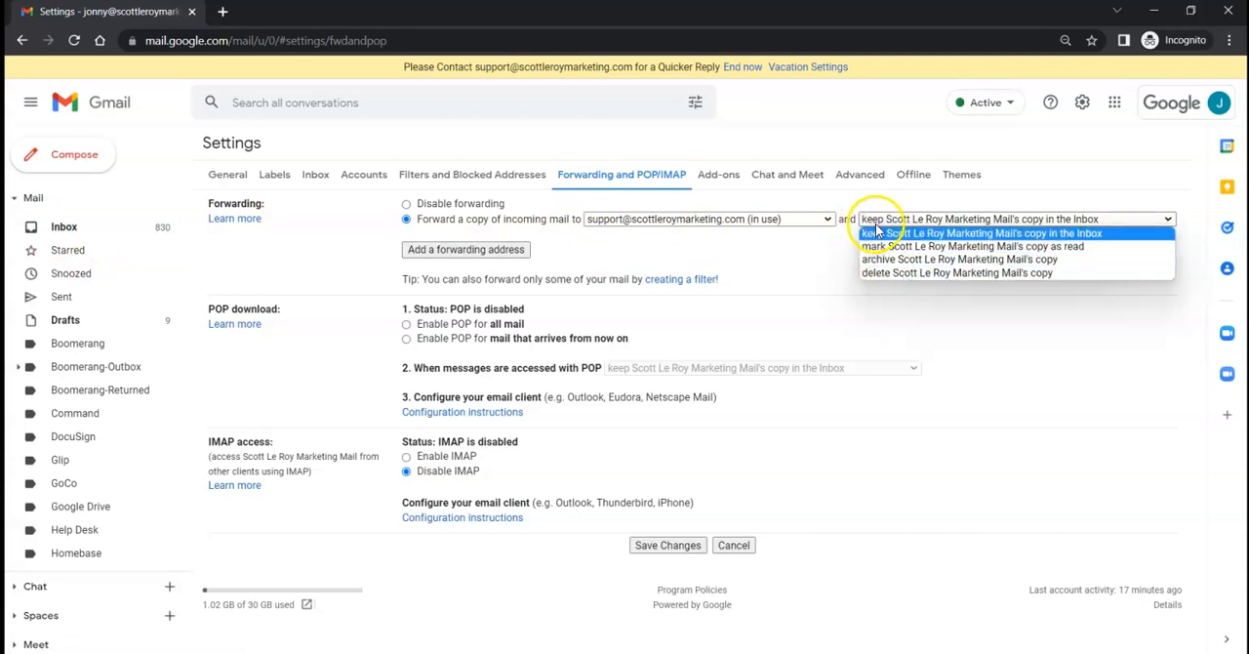
click(978, 232)
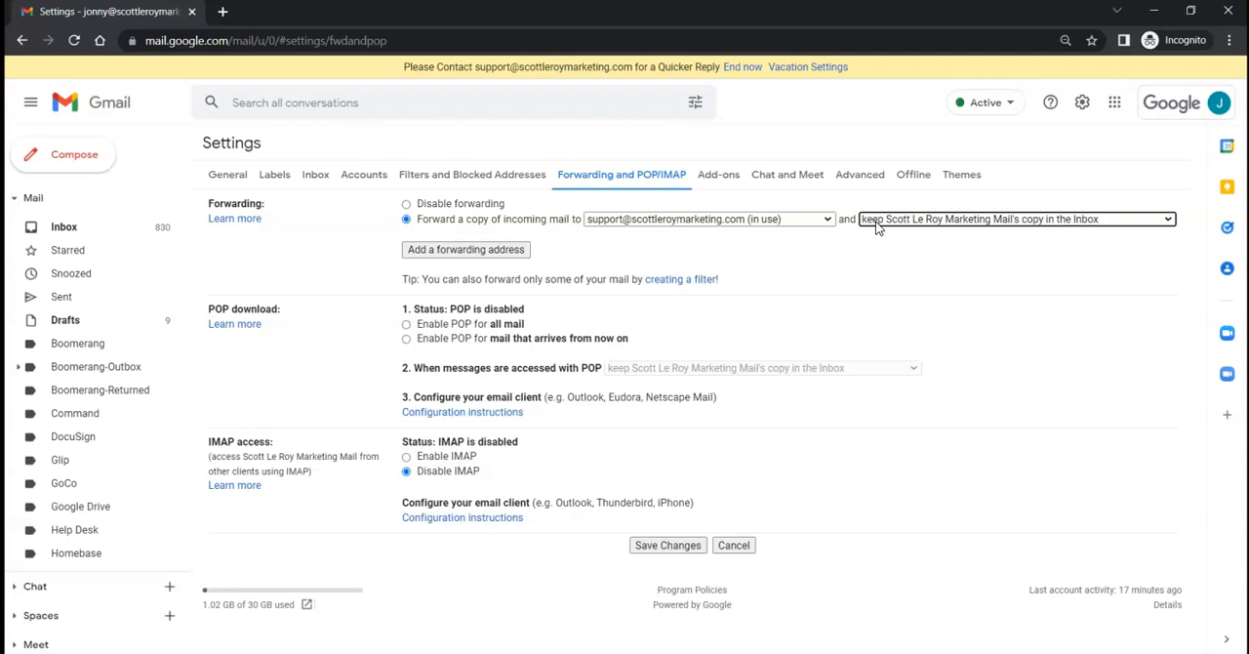
mouse_move(470, 137)
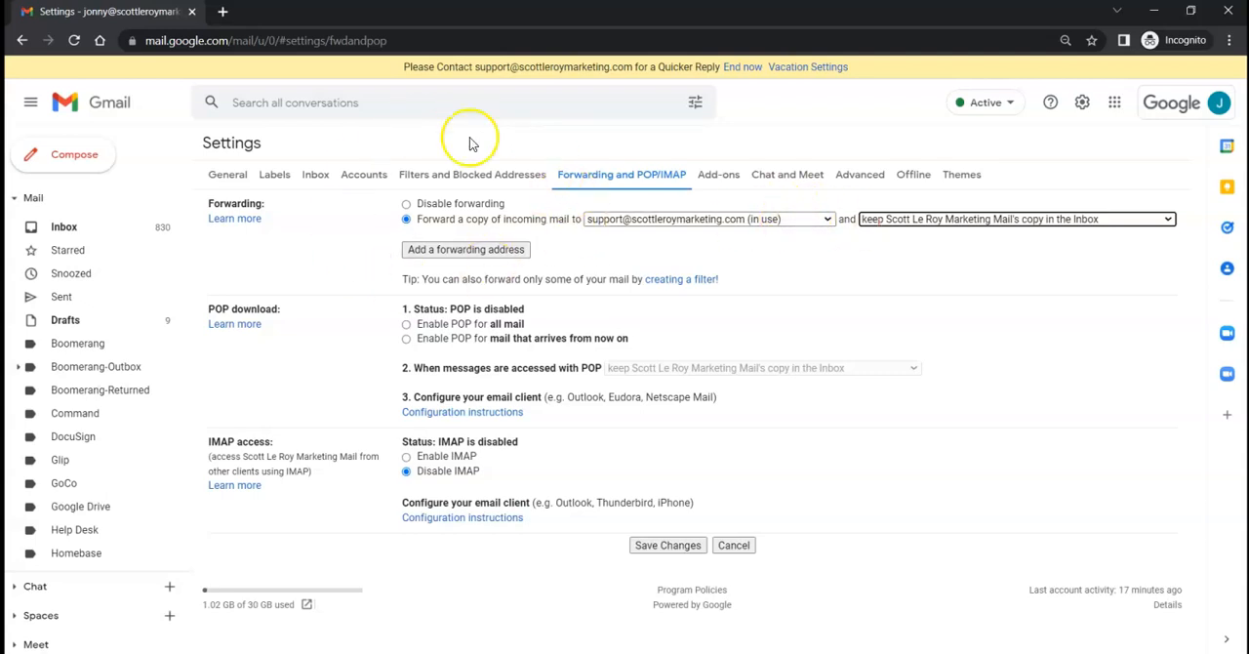
mouse_move(680, 569)
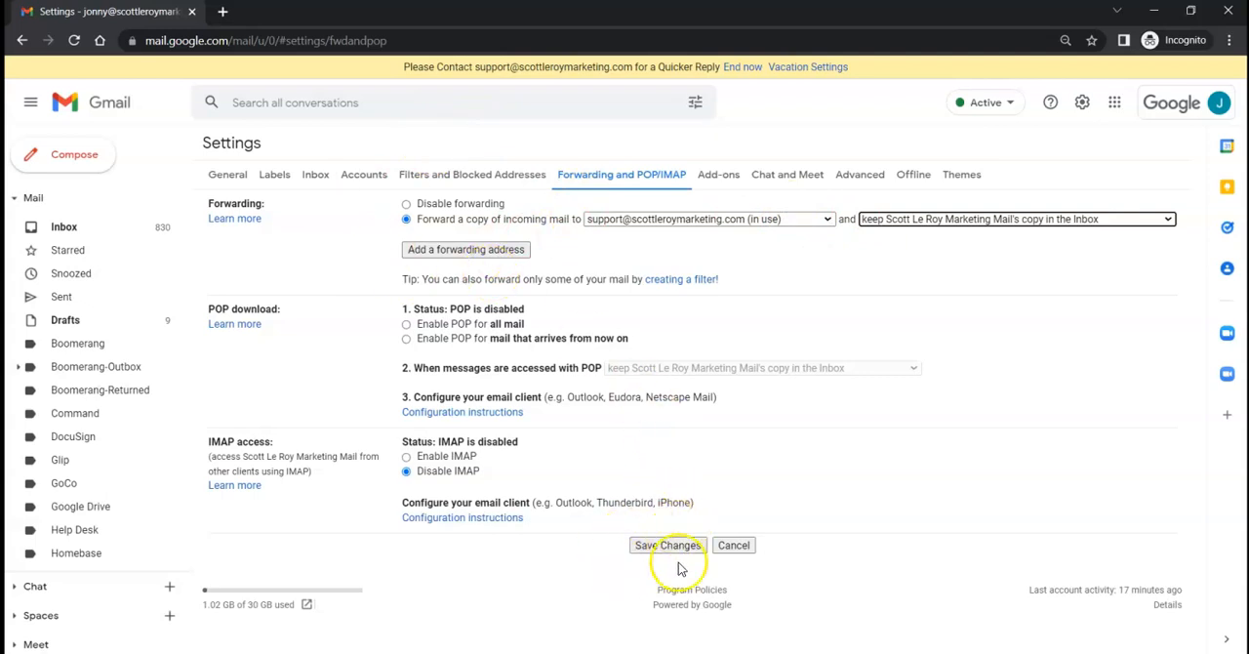
Save the forwarding changes again and wait for the Inbox to load
click(667, 544)
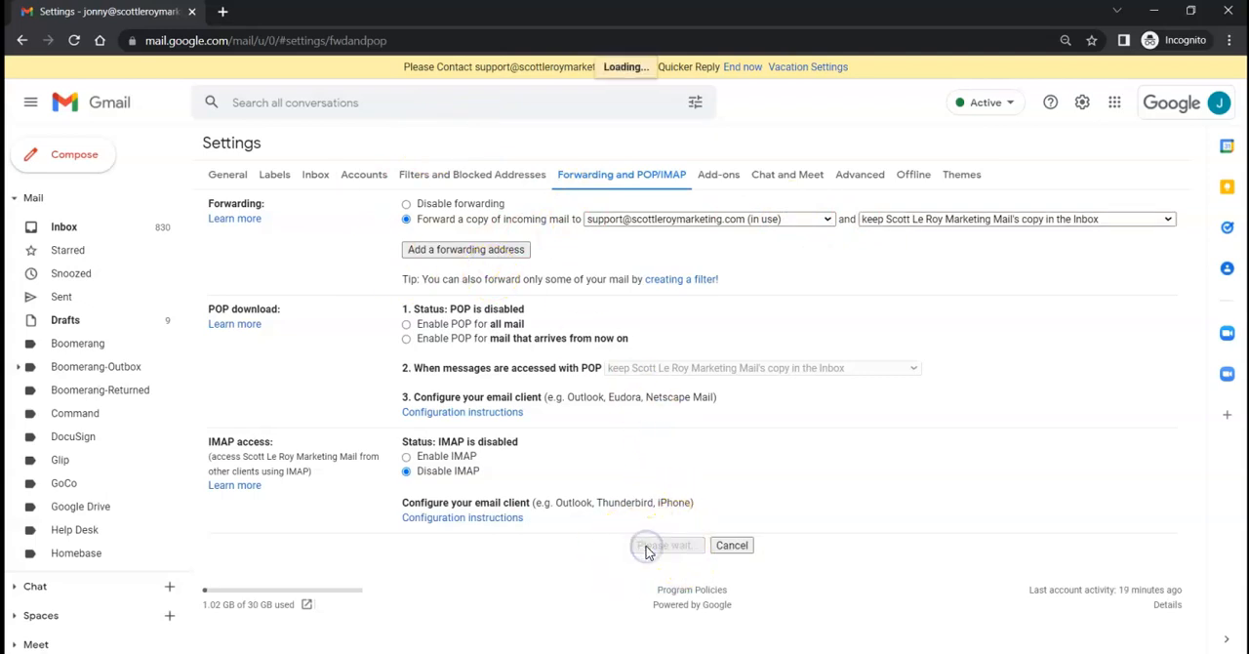
click(666, 545)
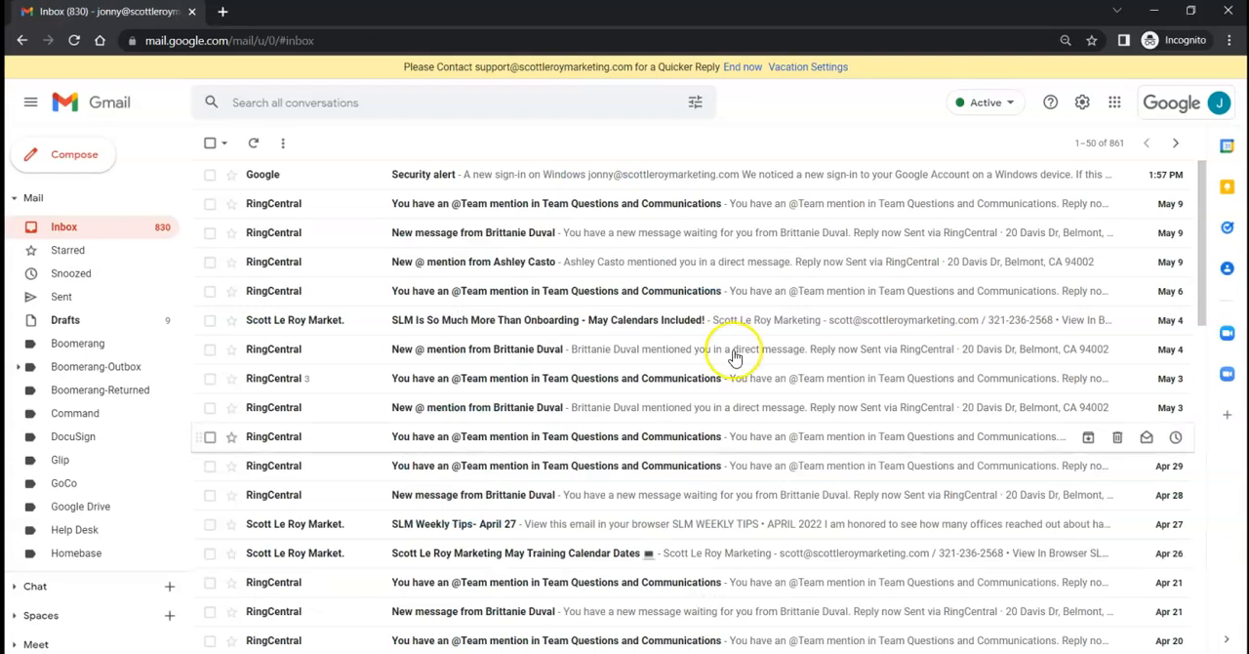
mouse_move(790, 155)
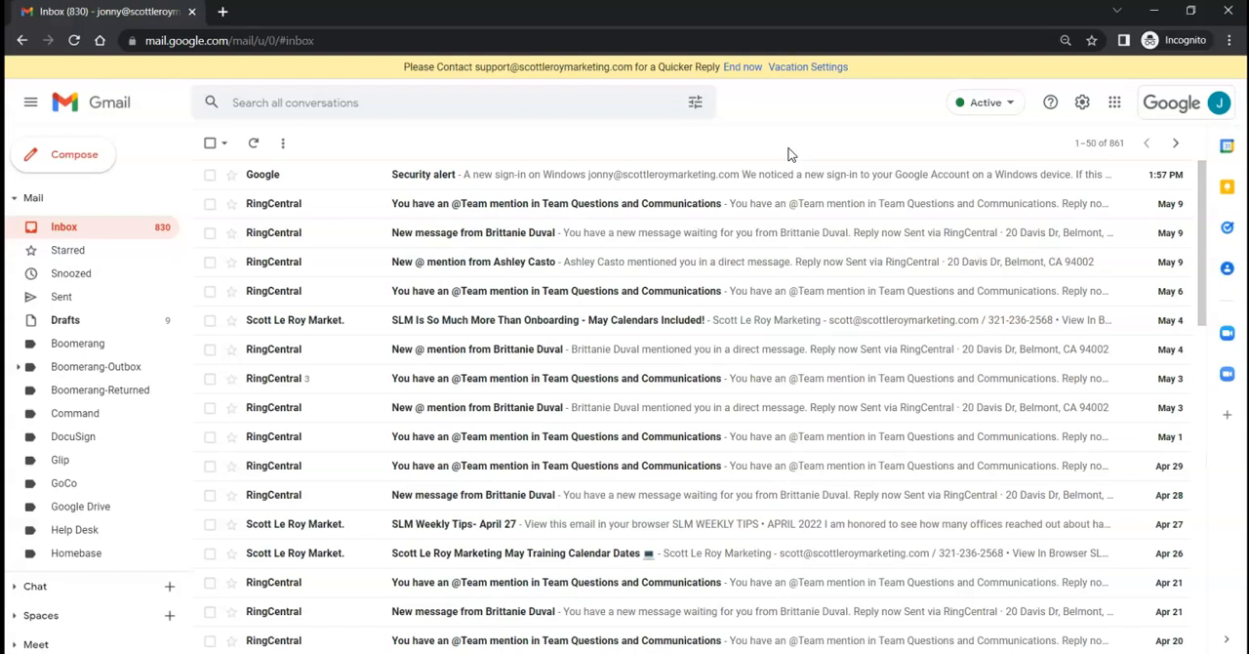
mouse_move(857, 156)
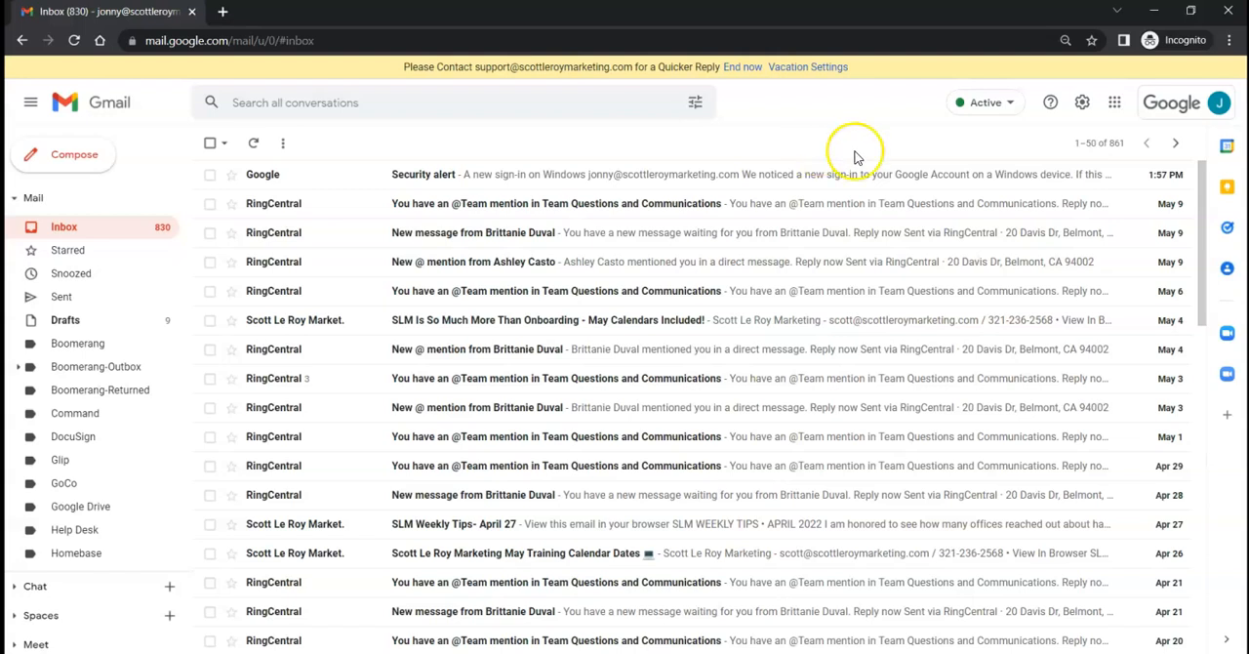